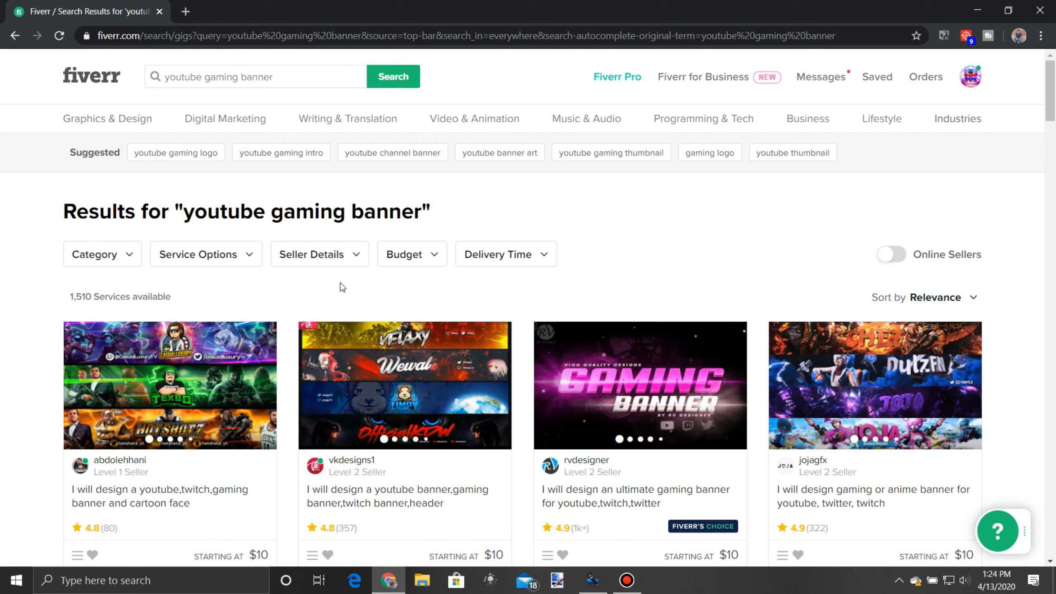
mouse_move(336, 284)
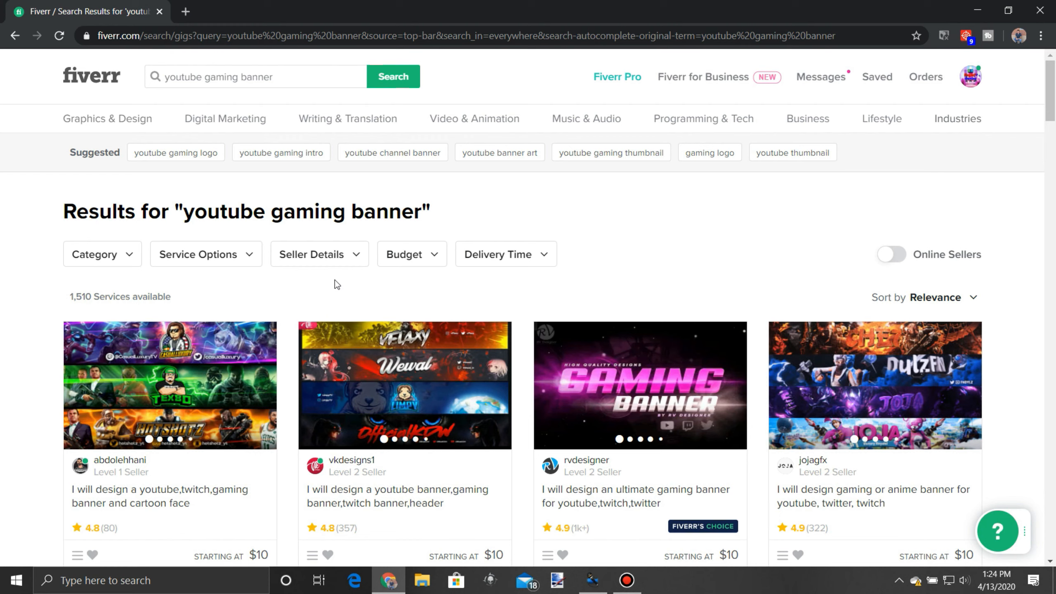
mouse_move(60, 268)
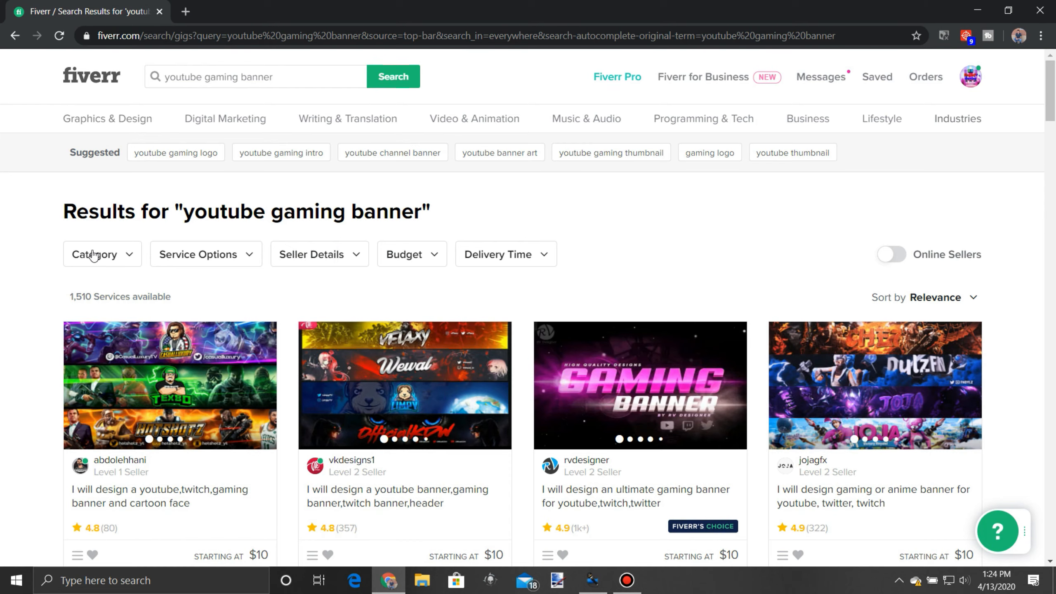
Step: Scroll through the youtube gaming banner search results toward the first gig card
scroll("down", 3)
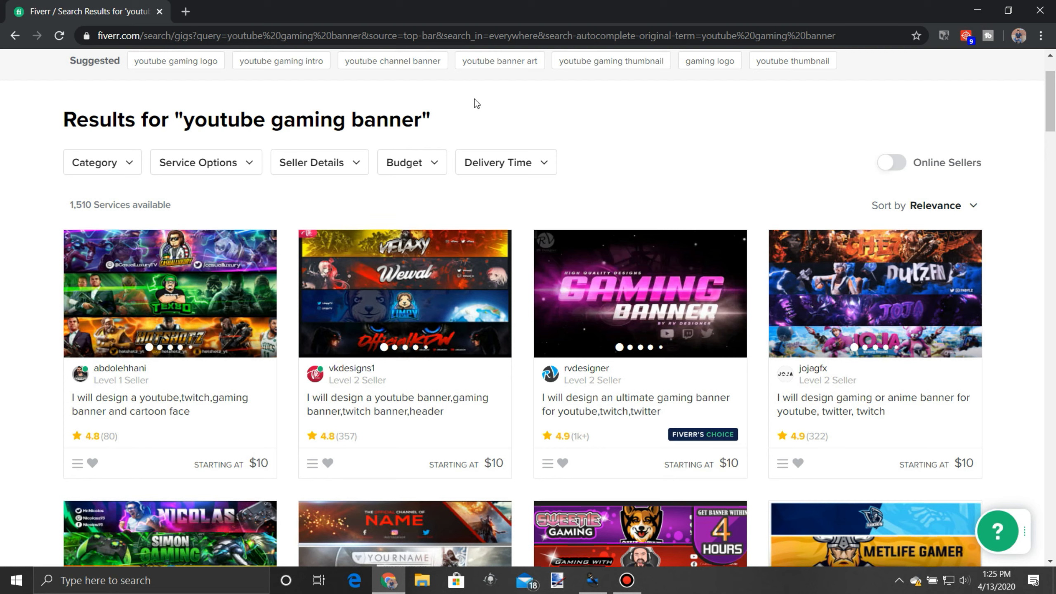
mouse_move(628, 110)
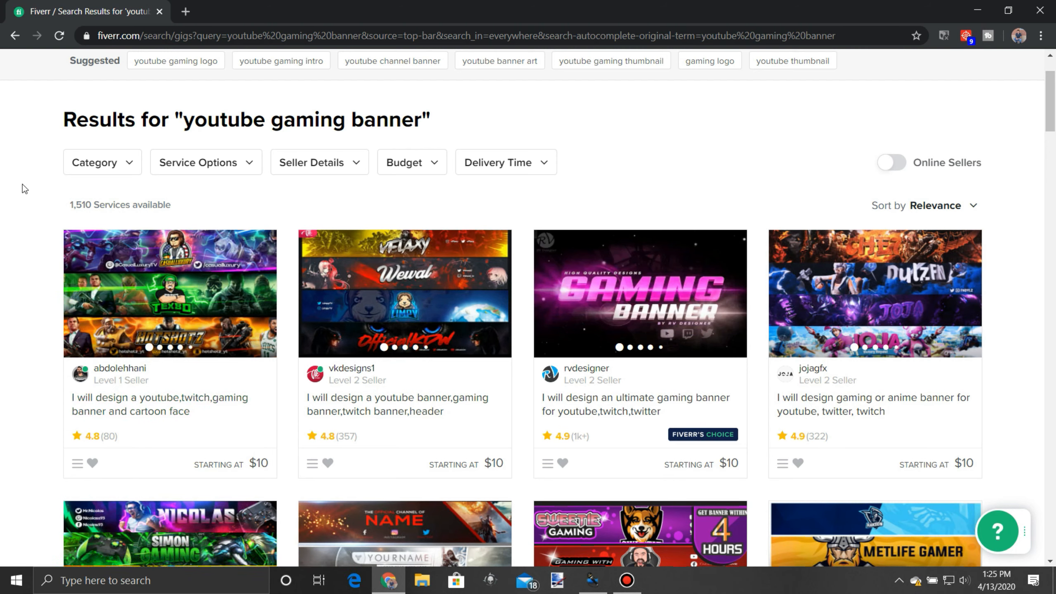
mouse_move(184, 205)
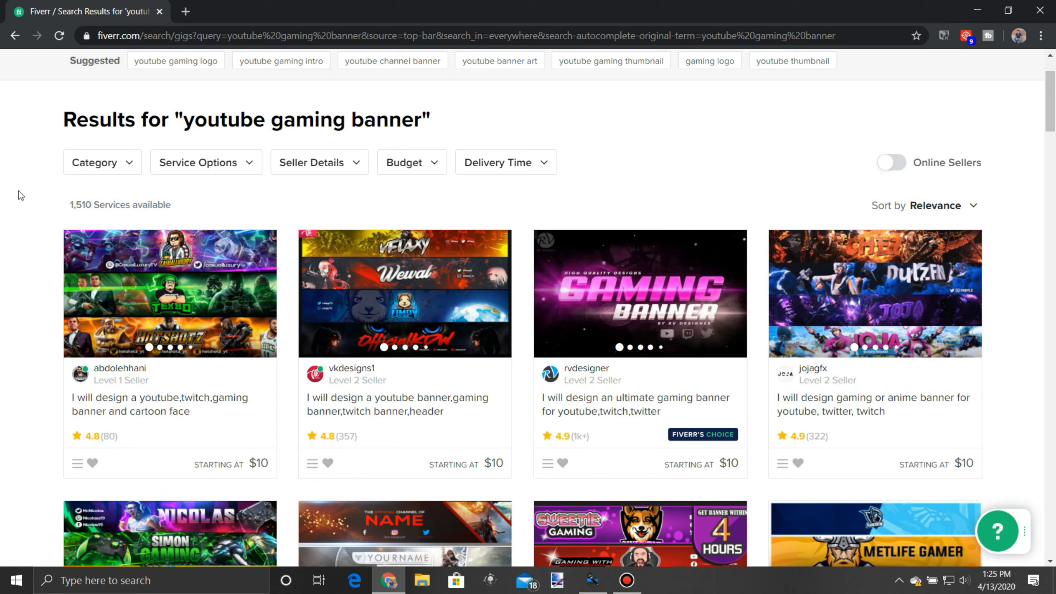
mouse_move(424, 286)
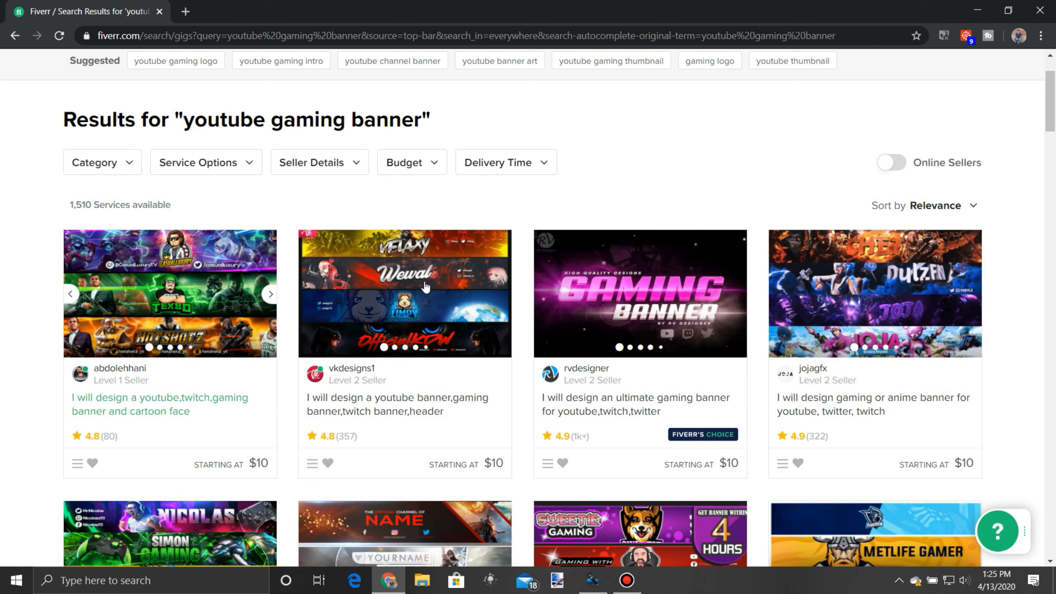
mouse_move(636, 344)
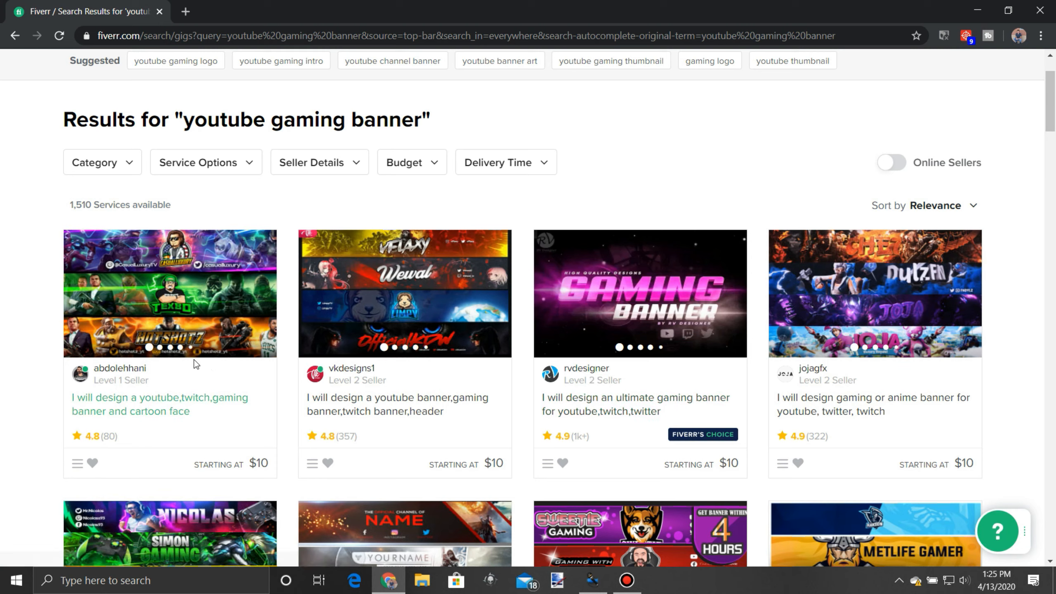
mouse_move(185, 285)
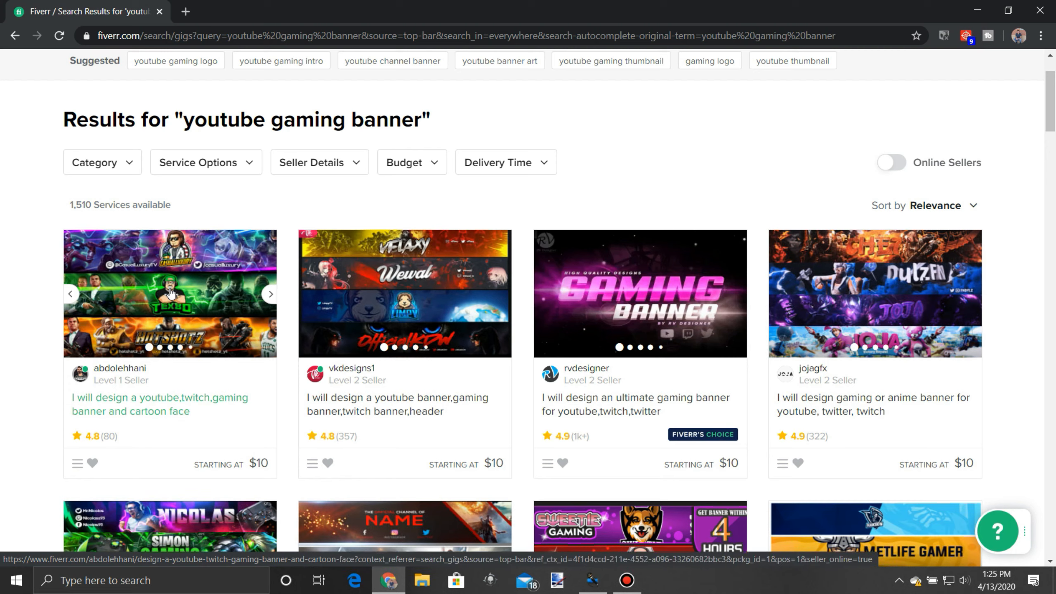
mouse_move(160, 393)
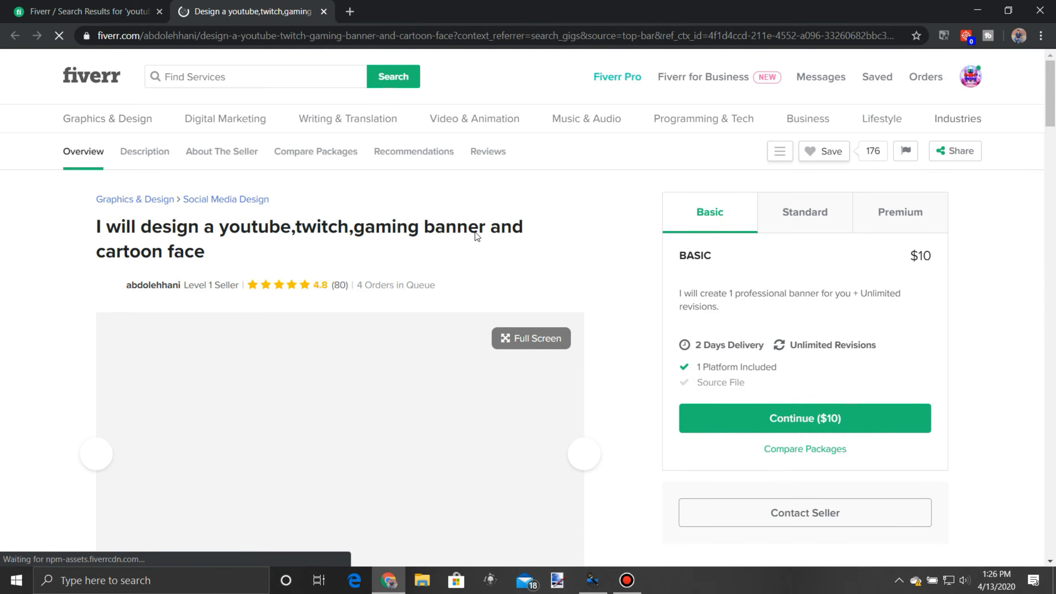
Step: Browse the gig's sample banner gallery and continue to place the $17 banner and cartoon face order
scroll("down", 3)
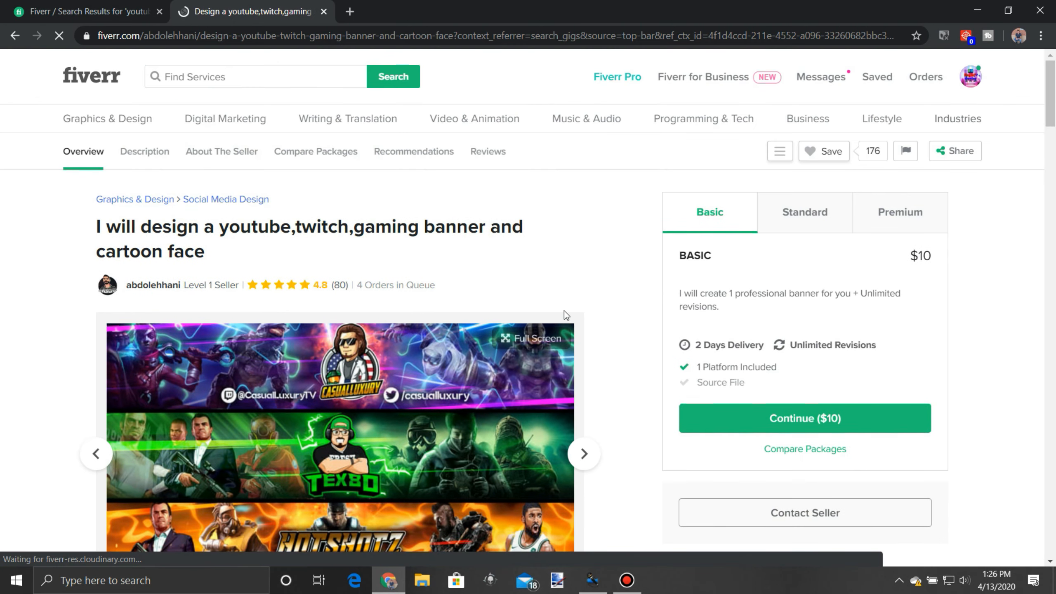
scroll("down", 3)
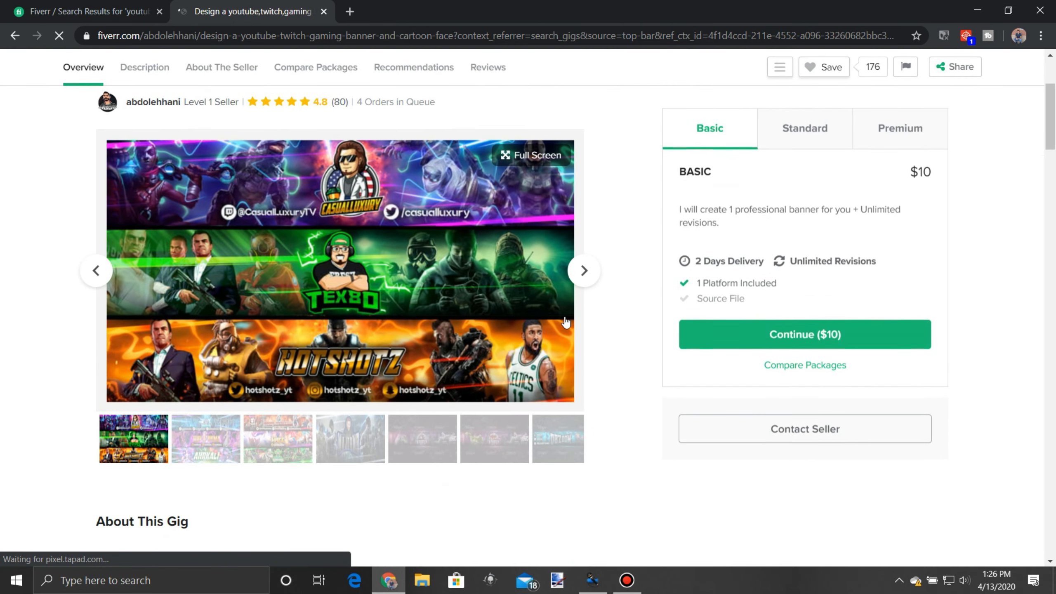
left_click(582, 270)
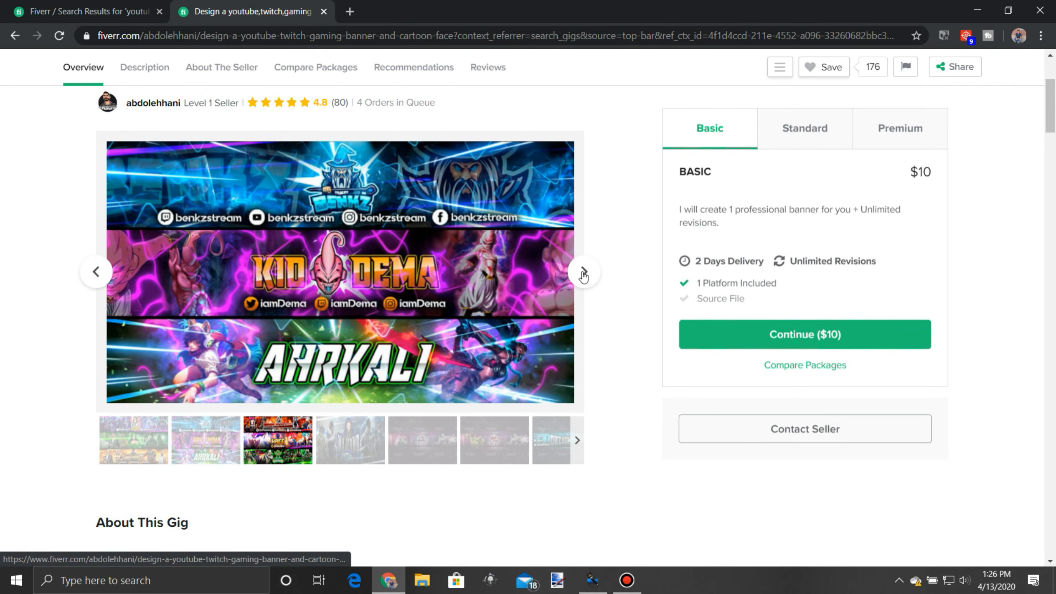
left_click(583, 271)
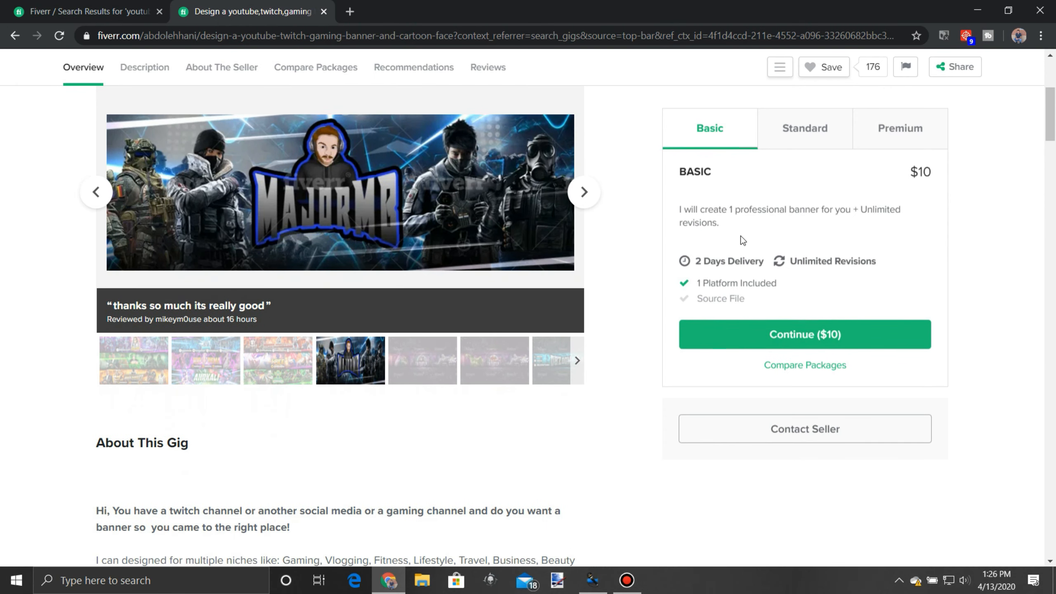
scroll("down", 3)
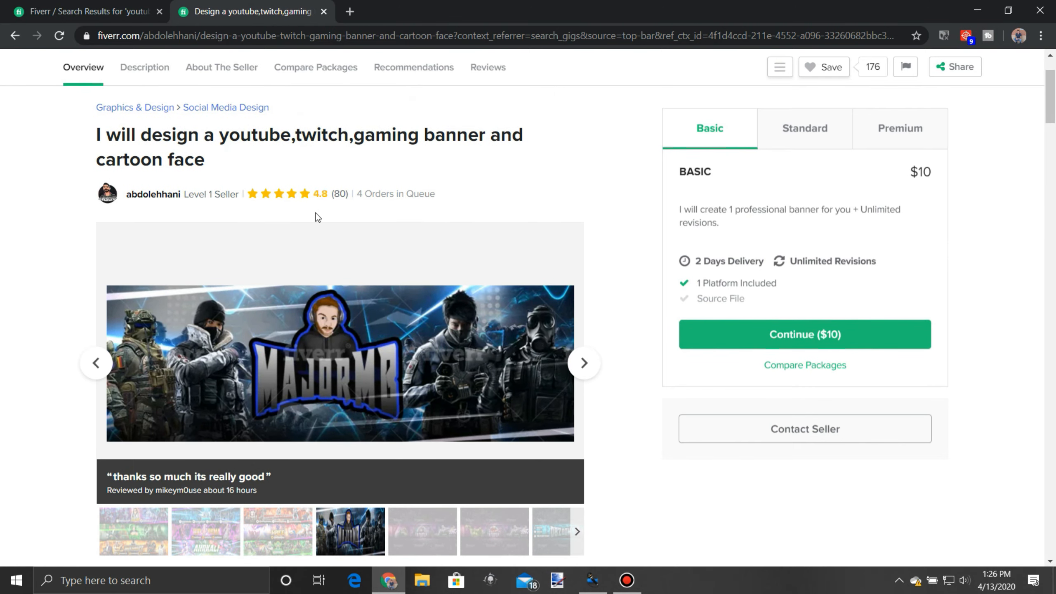
mouse_move(471, 192)
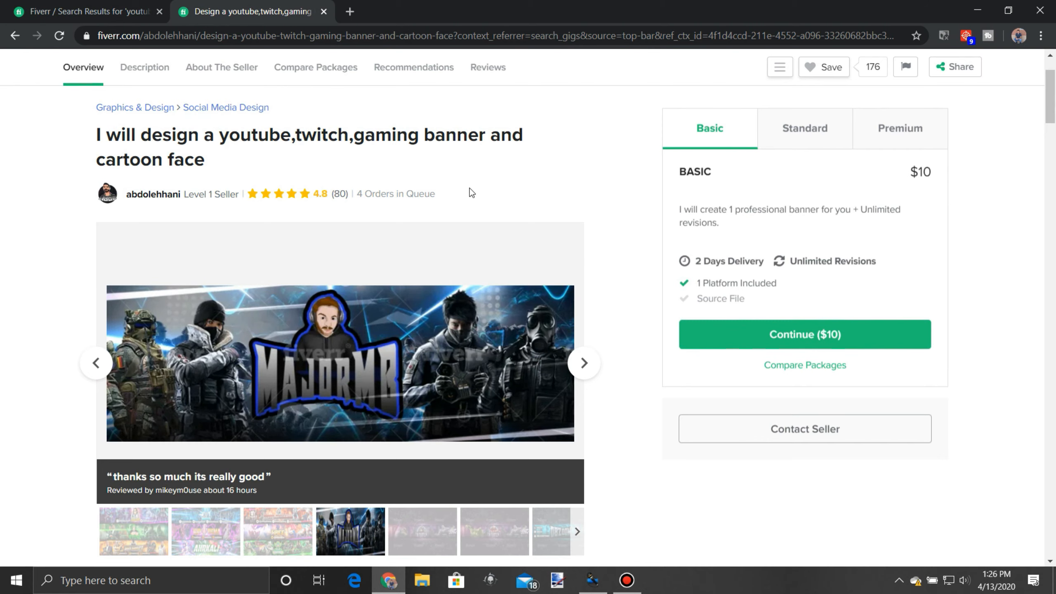
left_click(804, 335)
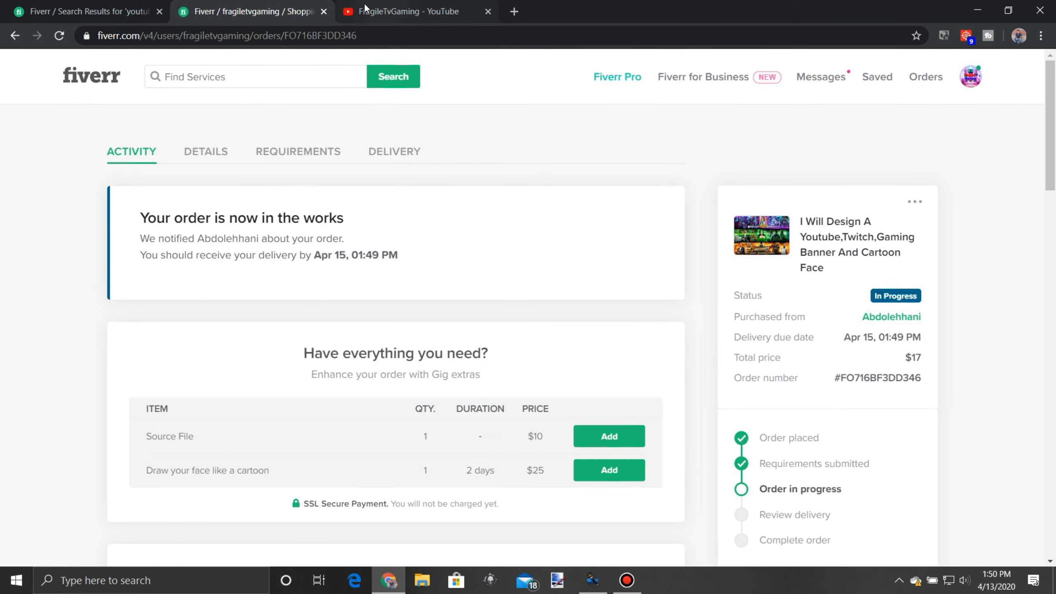
Step: Rerun the recent 'youtube gaming banner' search from the Find Services box
scroll("down", 3)
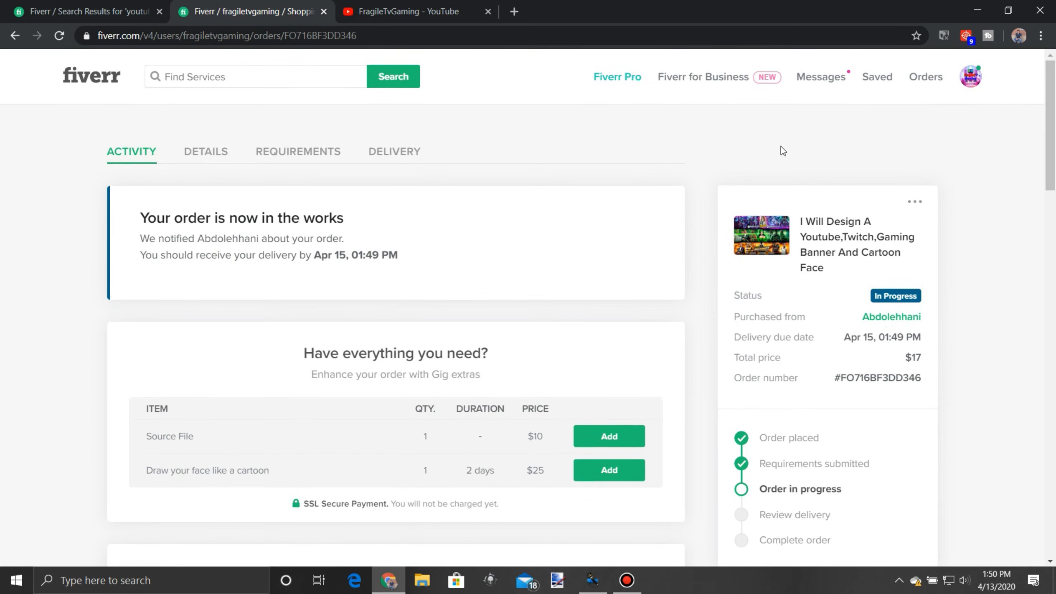
mouse_move(925, 76)
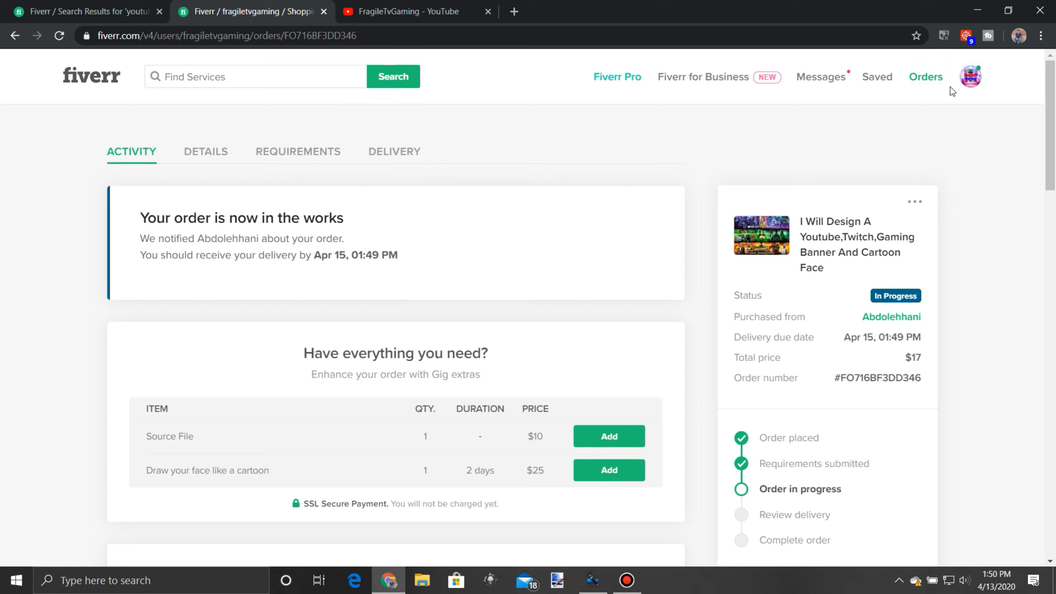
left_click(255, 76)
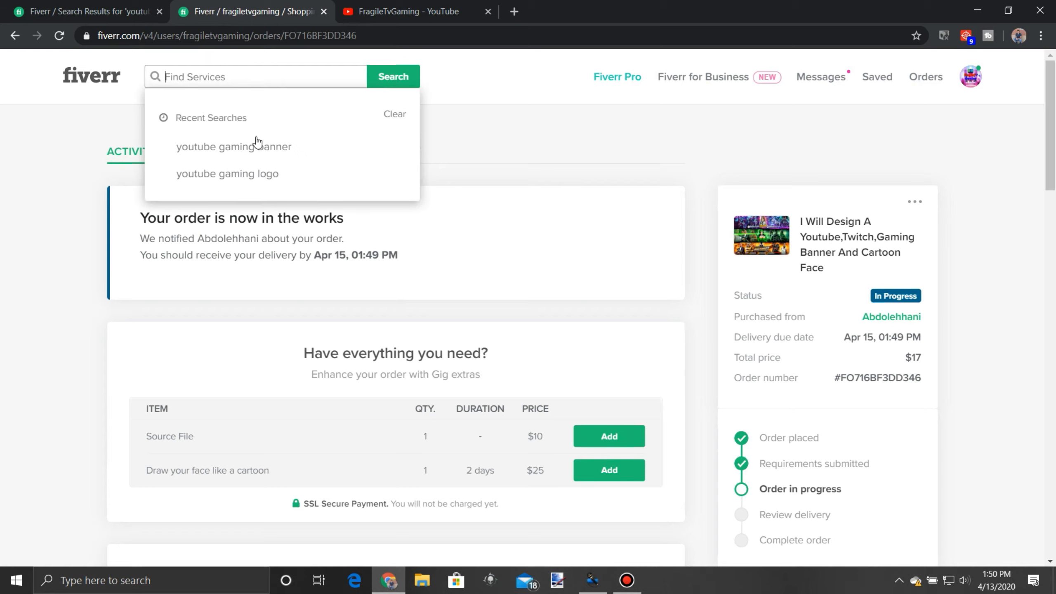
left_click(232, 147)
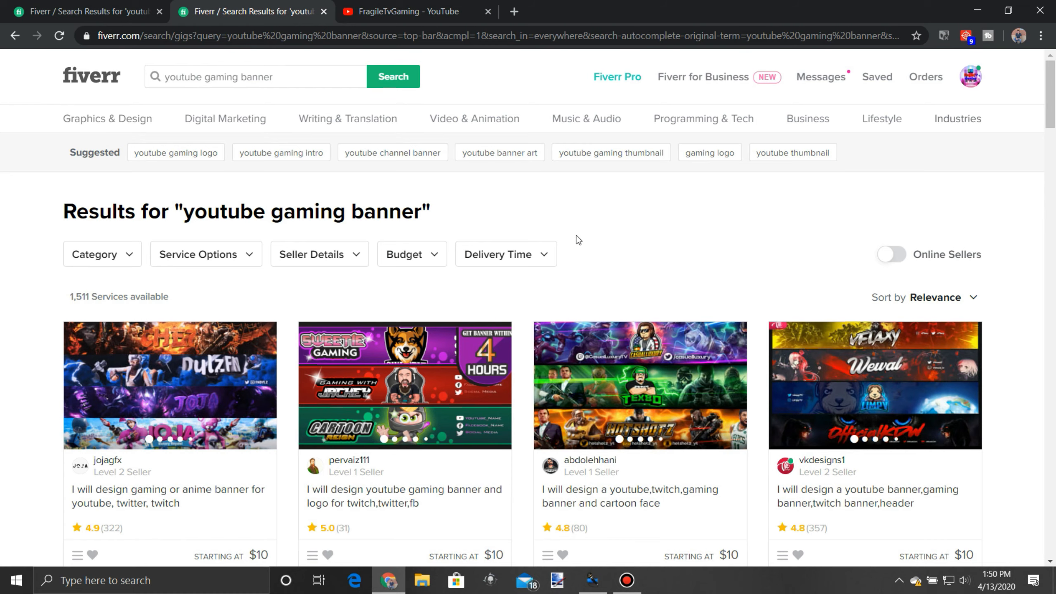
mouse_move(574, 212)
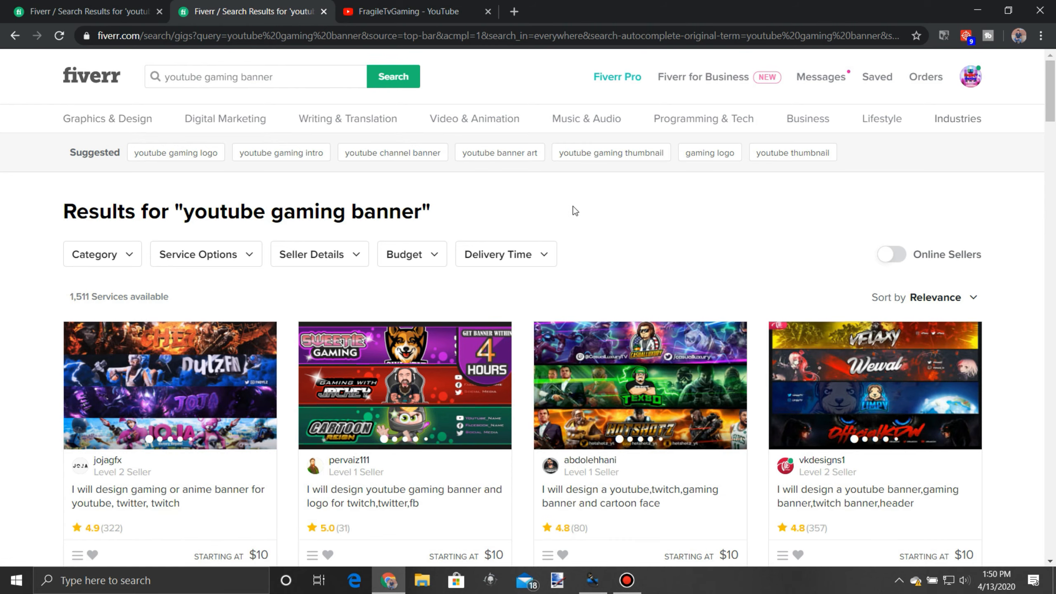
scroll("down", 3)
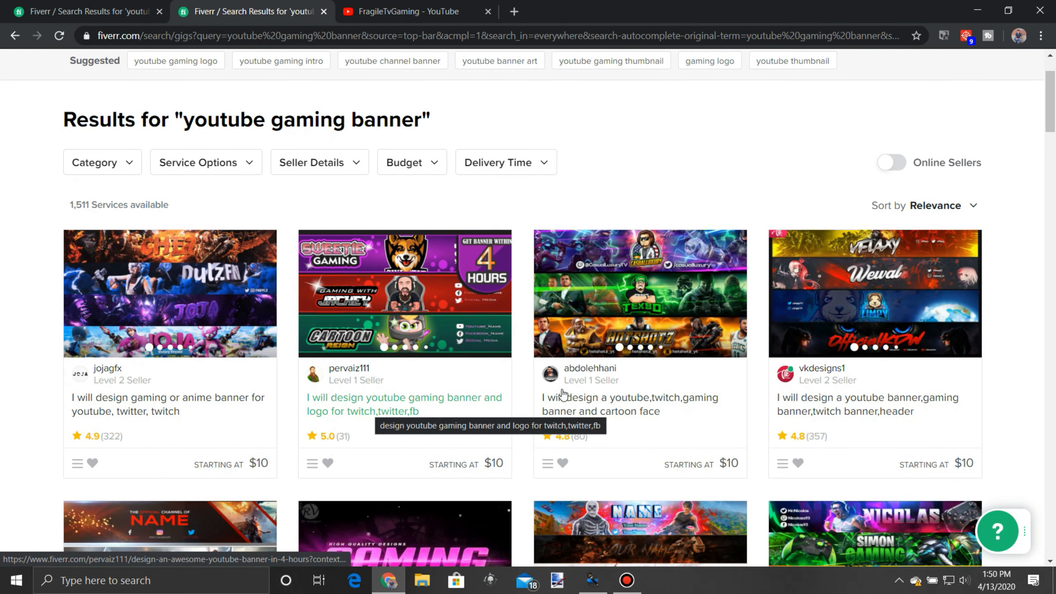
scroll("down", 3)
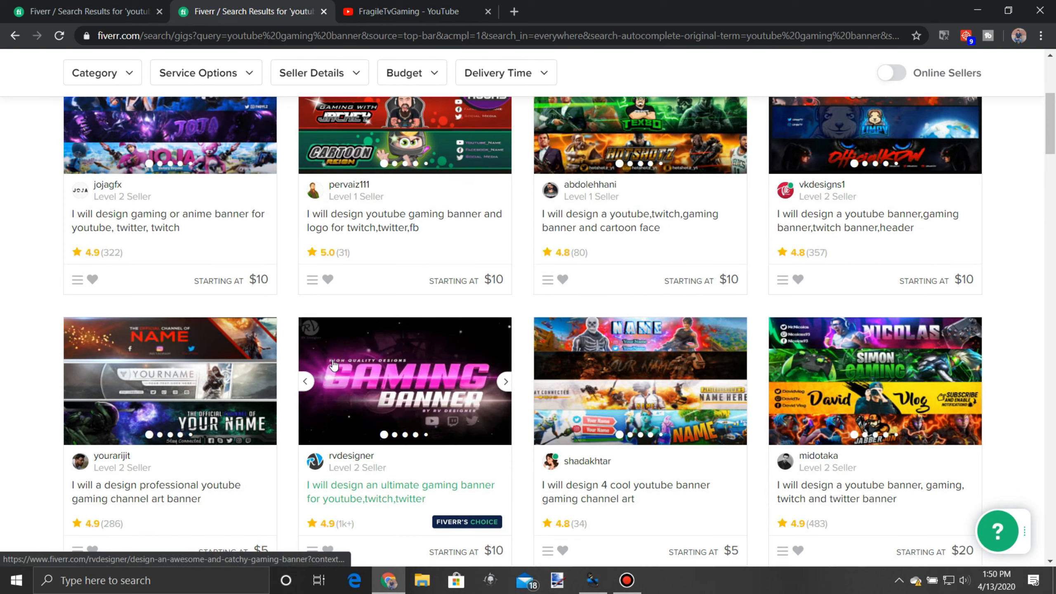
scroll("down", 3)
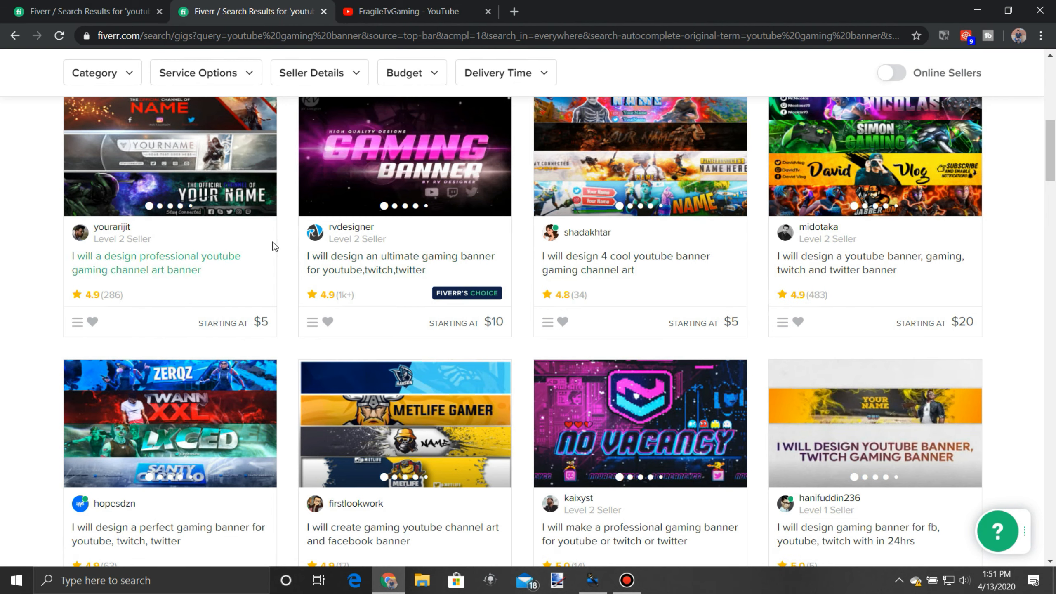
mouse_move(278, 250)
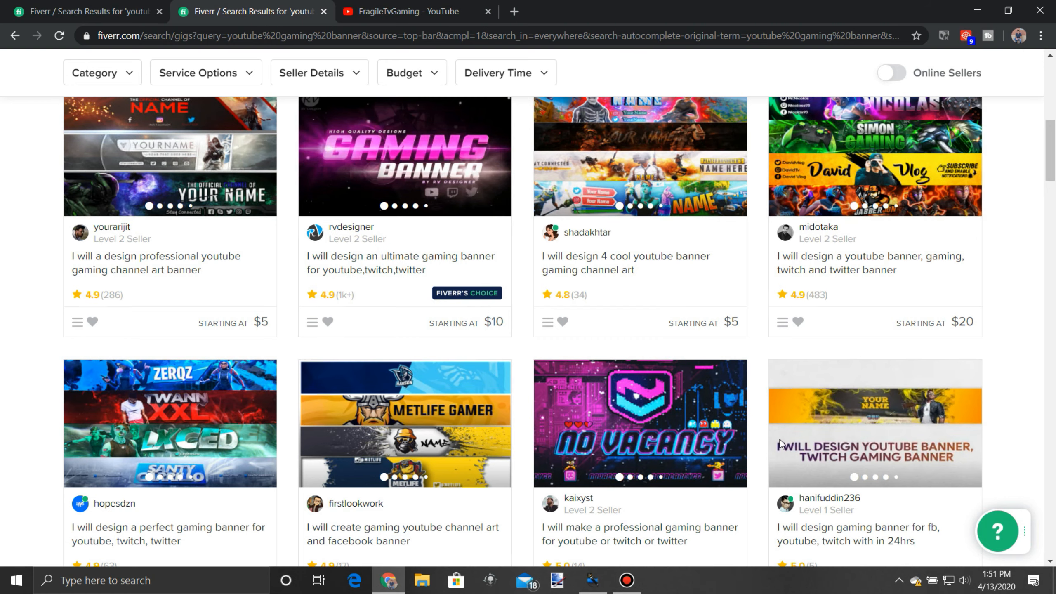
mouse_move(625, 262)
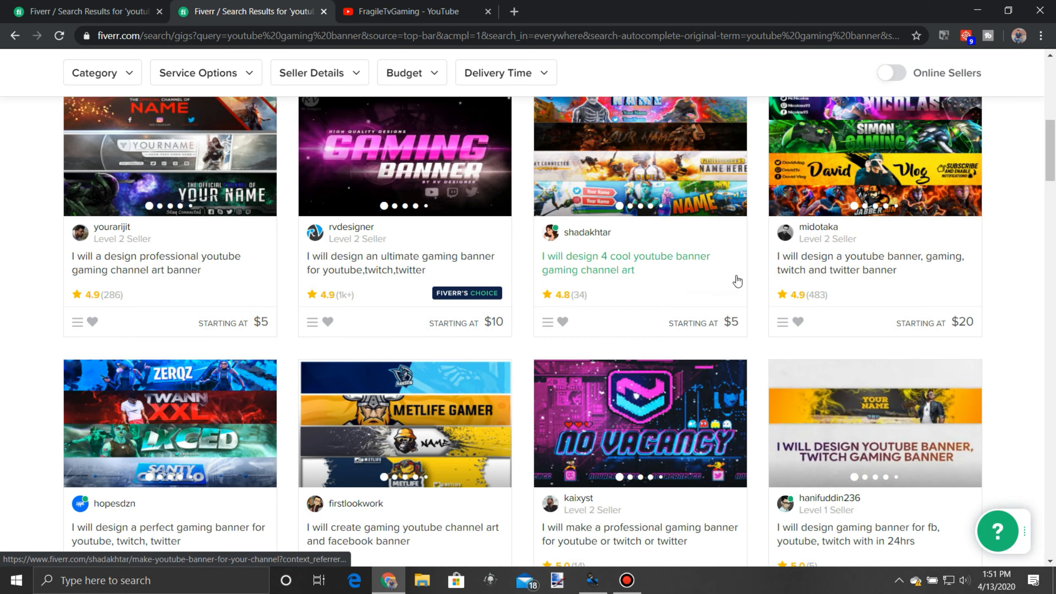
scroll("down", 3)
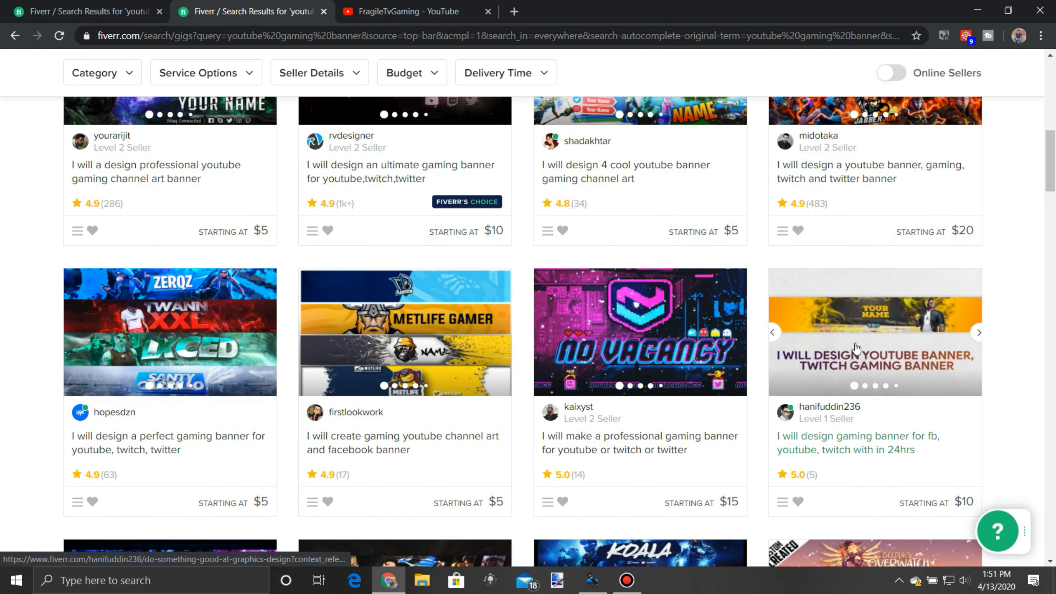
scroll("down", 3)
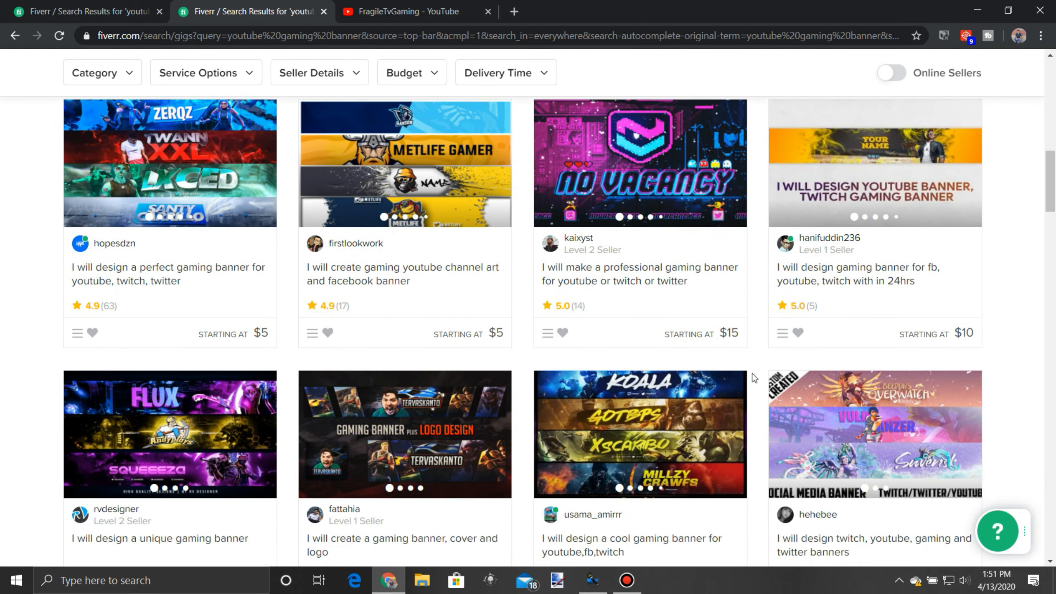
scroll("down", 3)
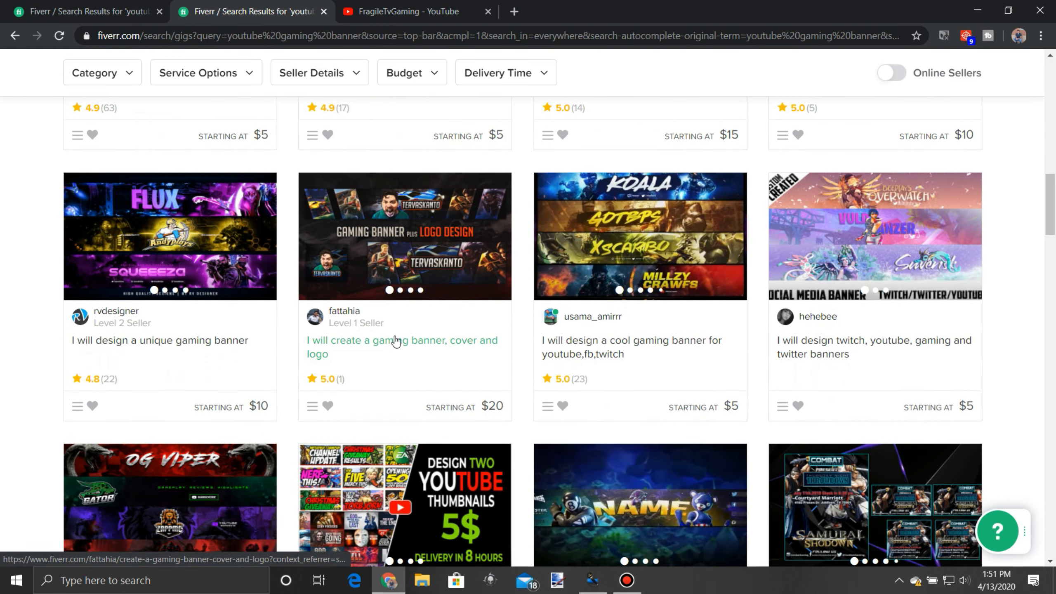
scroll("down", 3)
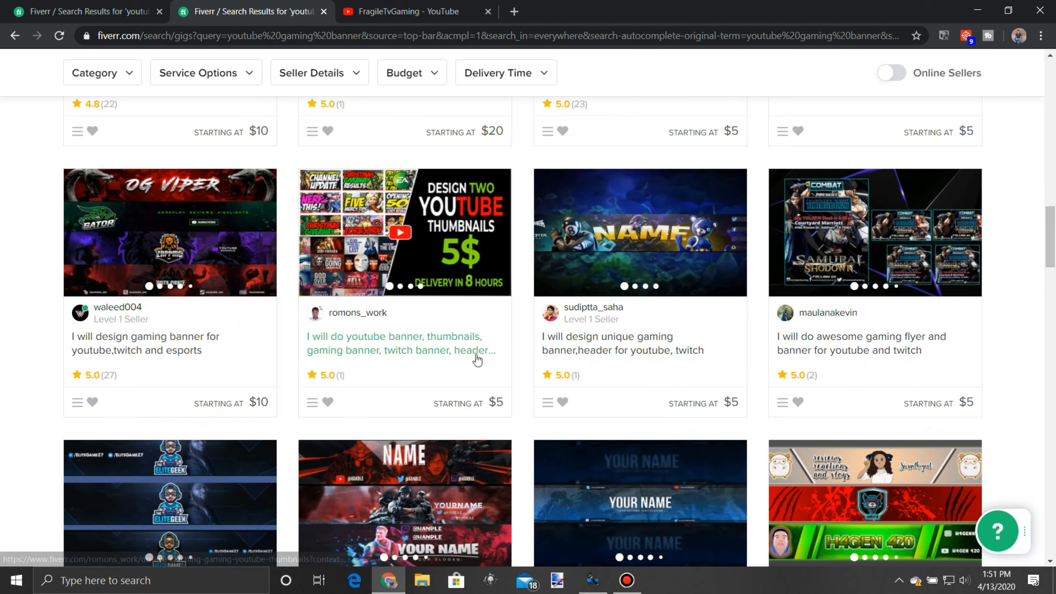
scroll("down", 3)
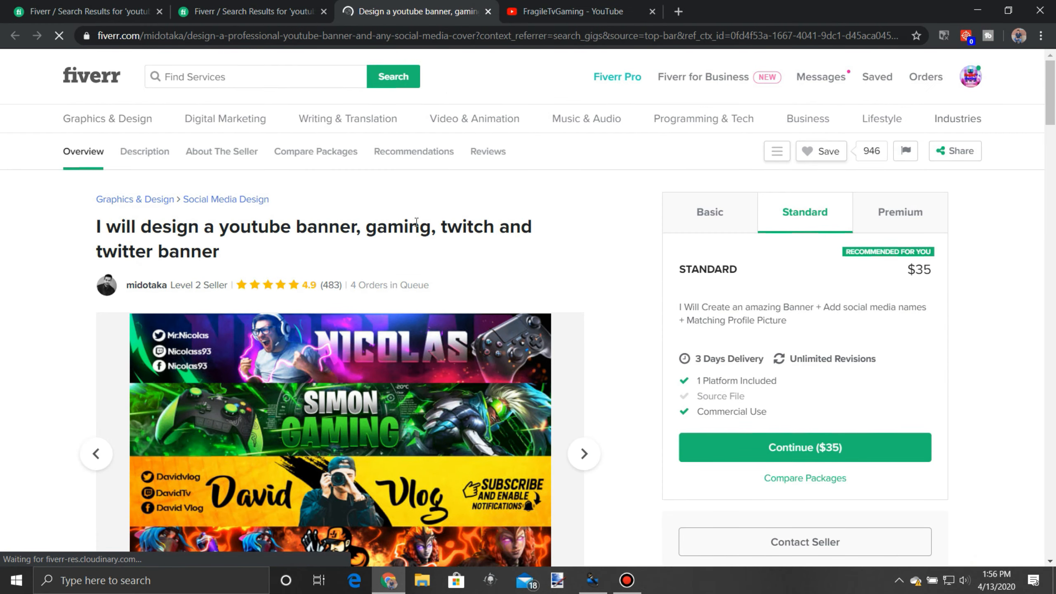
Step: Scroll the results while narrowing them to the Over $50 budget
scroll("down", 3)
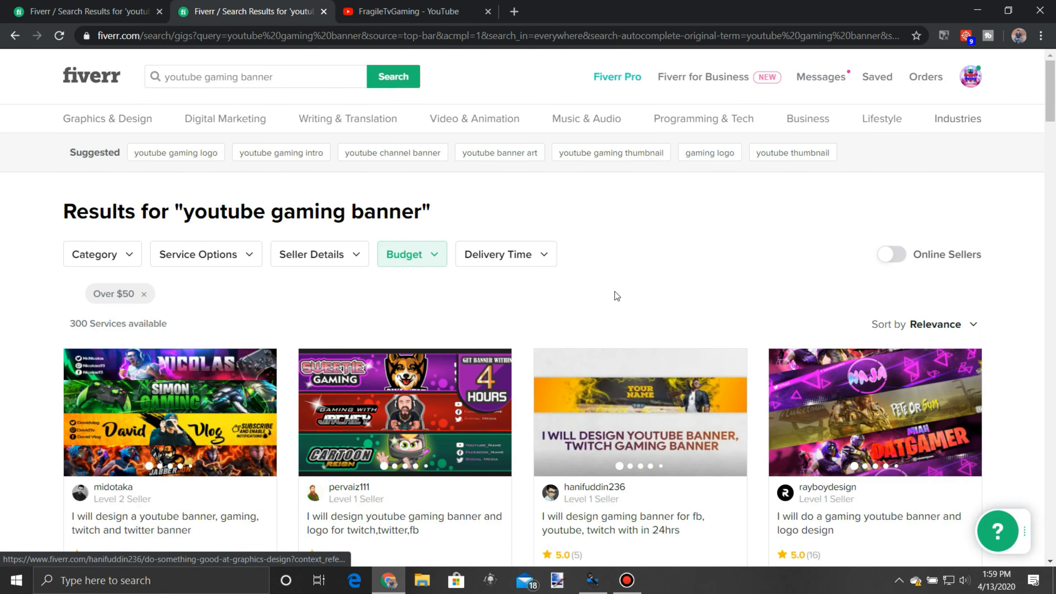
Step: Browse down through the over-$50 youtube gaming banner services
scroll("down", 3)
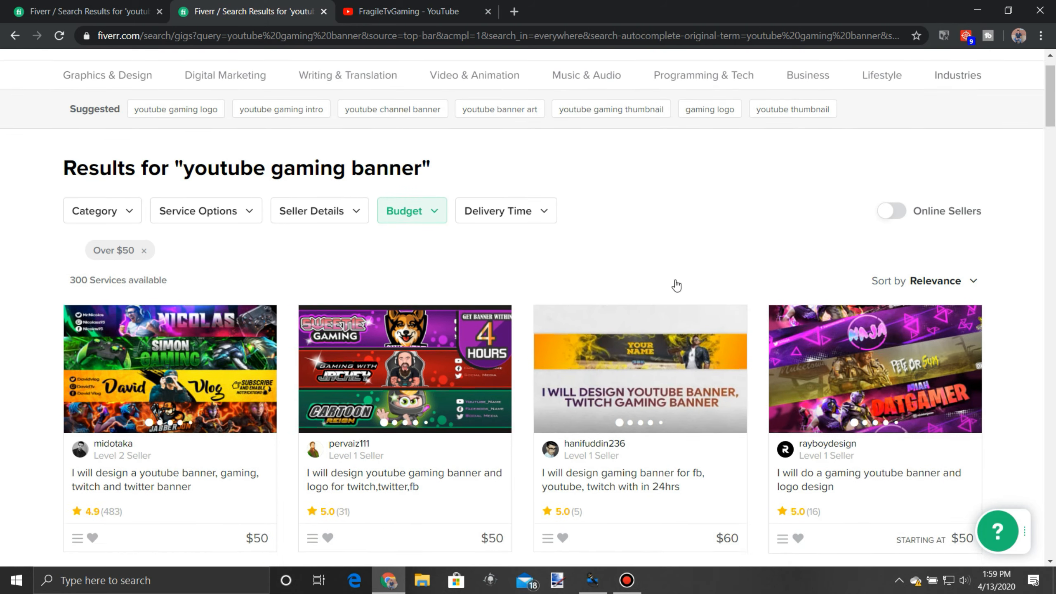
scroll("down", 3)
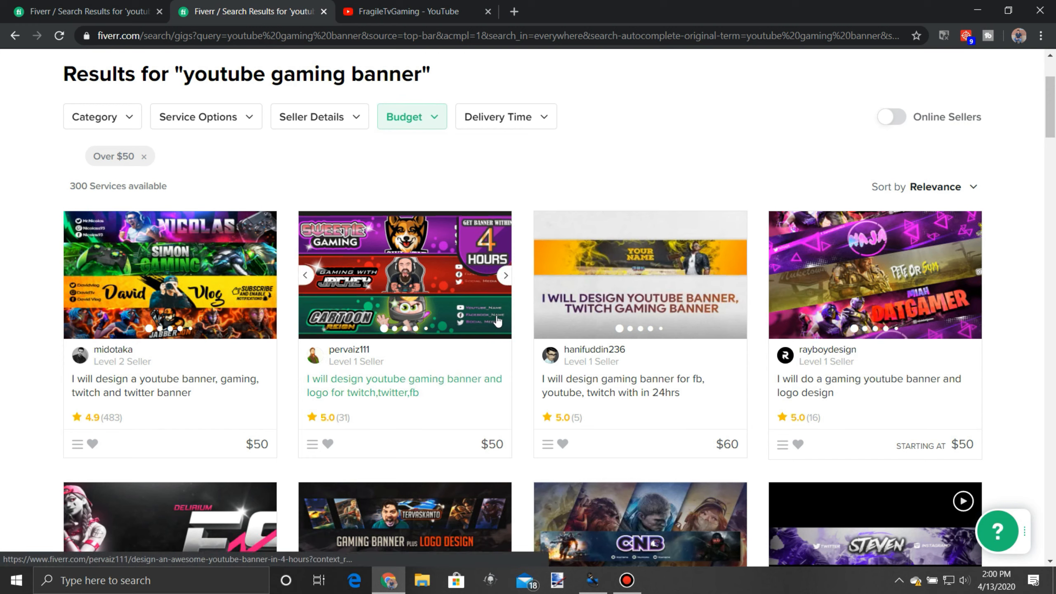
mouse_move(596, 147)
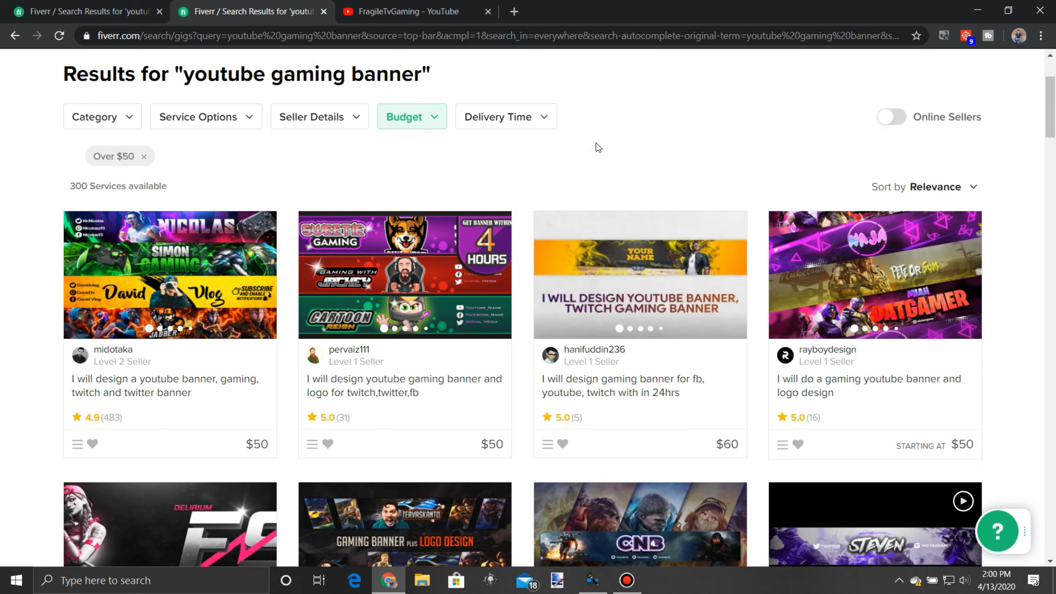
mouse_move(594, 138)
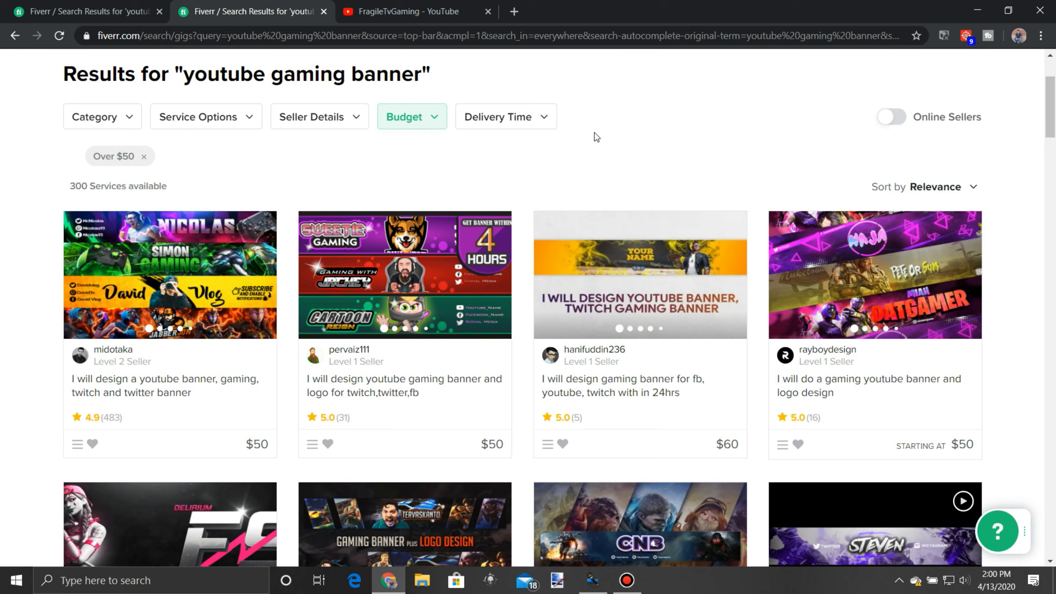
scroll("down", 3)
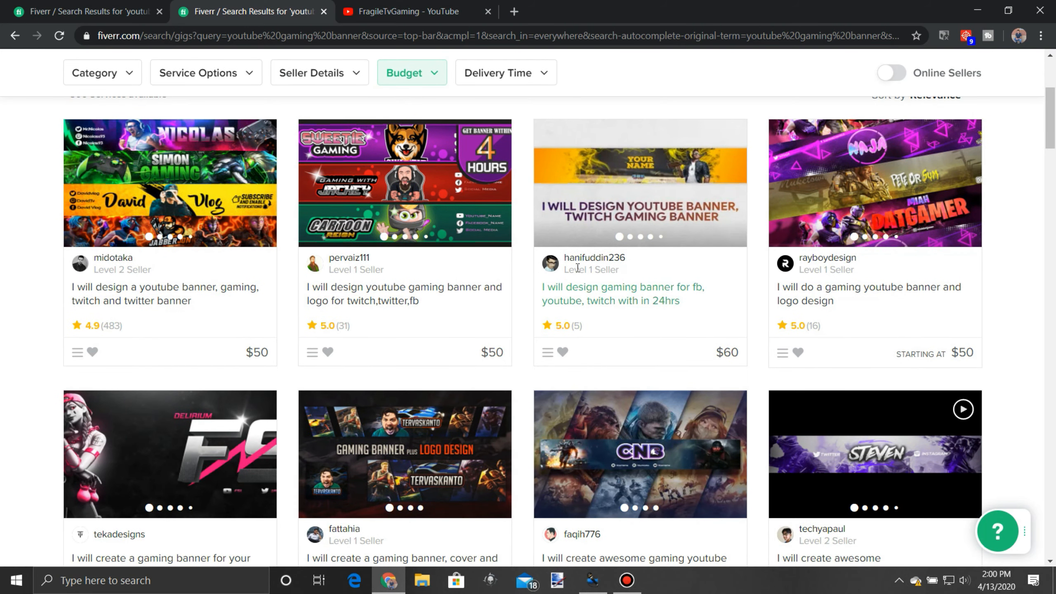
scroll("down", 3)
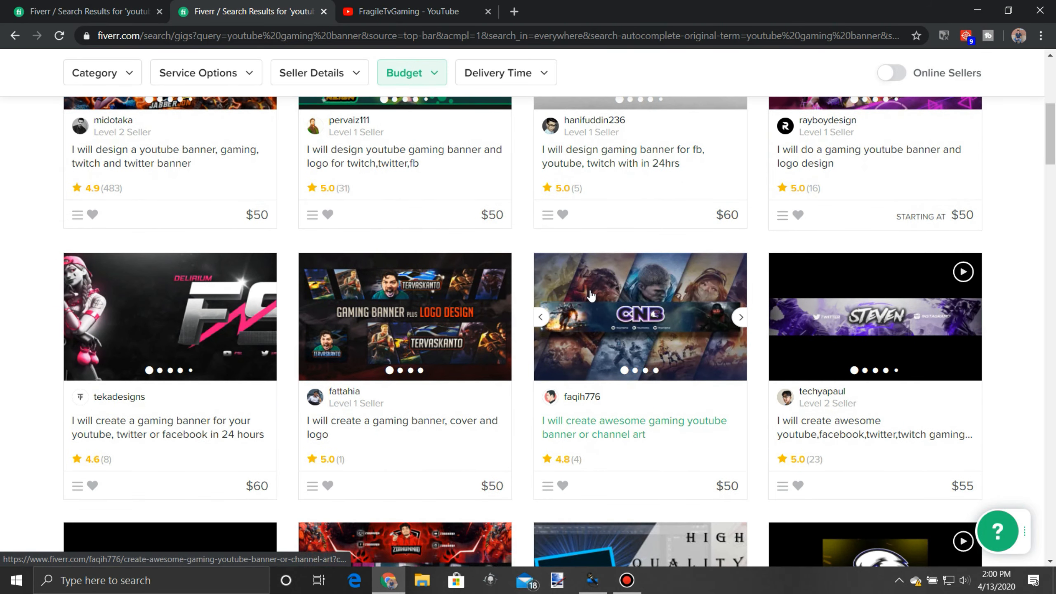
scroll("down", 3)
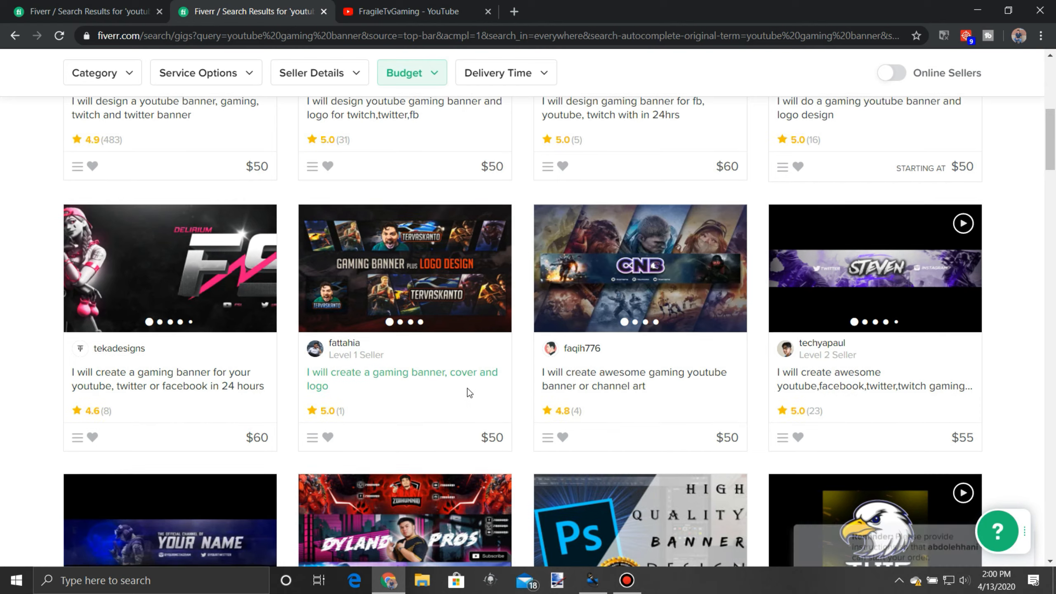
scroll("down", 3)
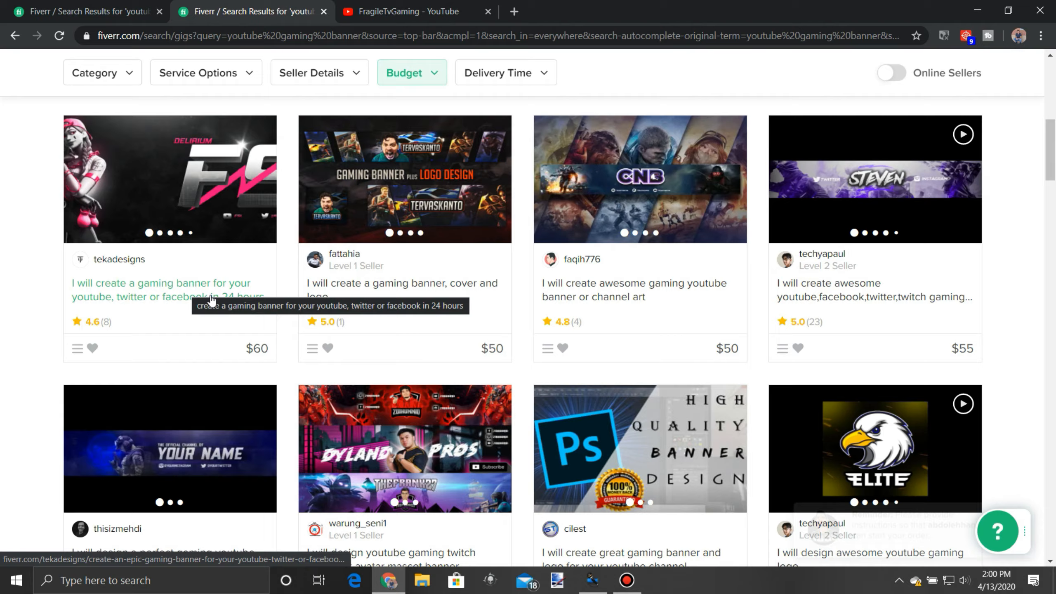
scroll("down", 3)
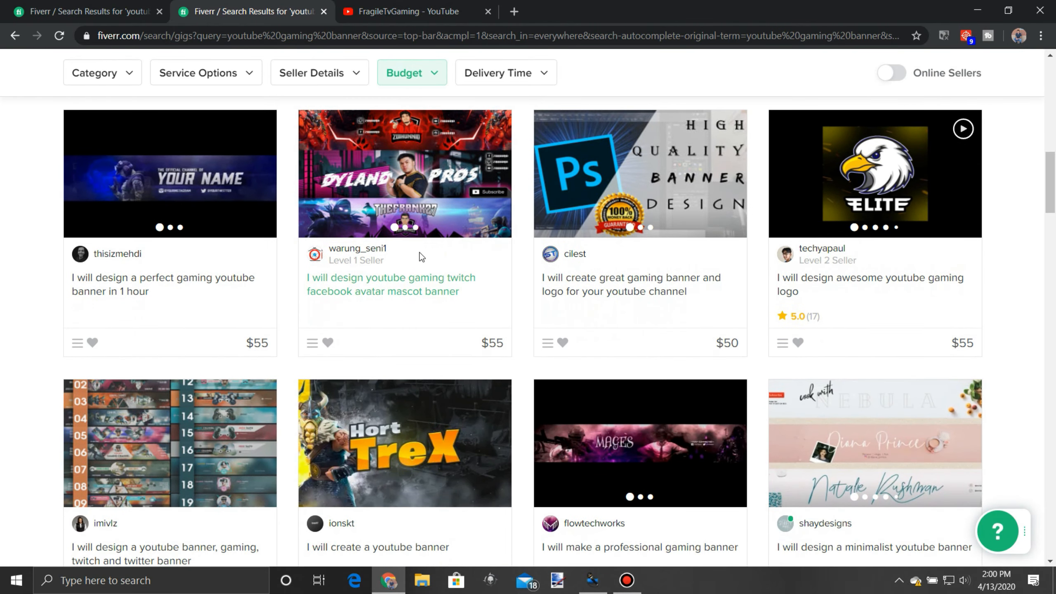
scroll("down", 3)
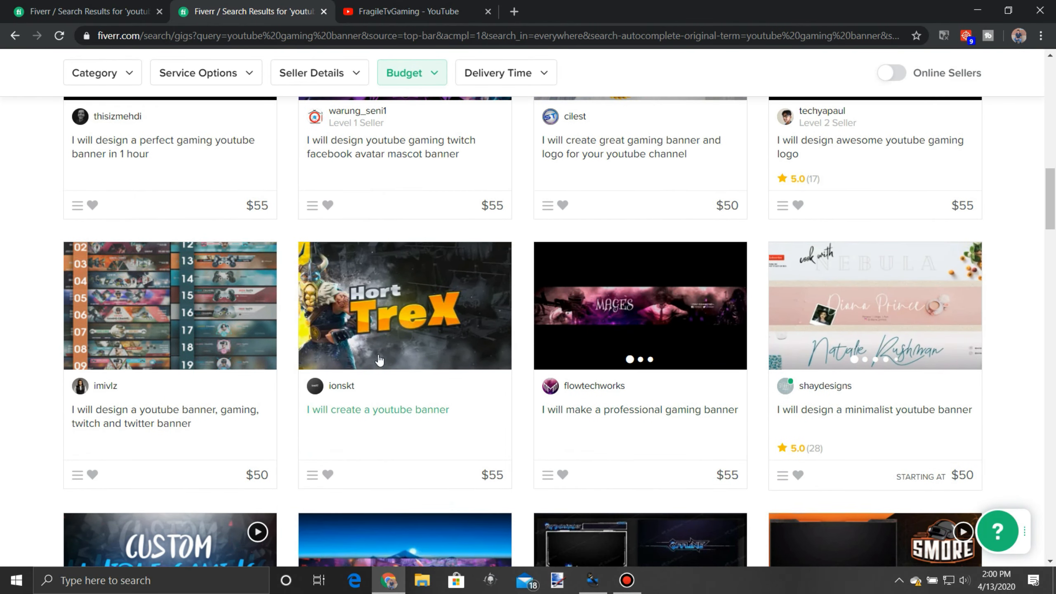
scroll("down", 3)
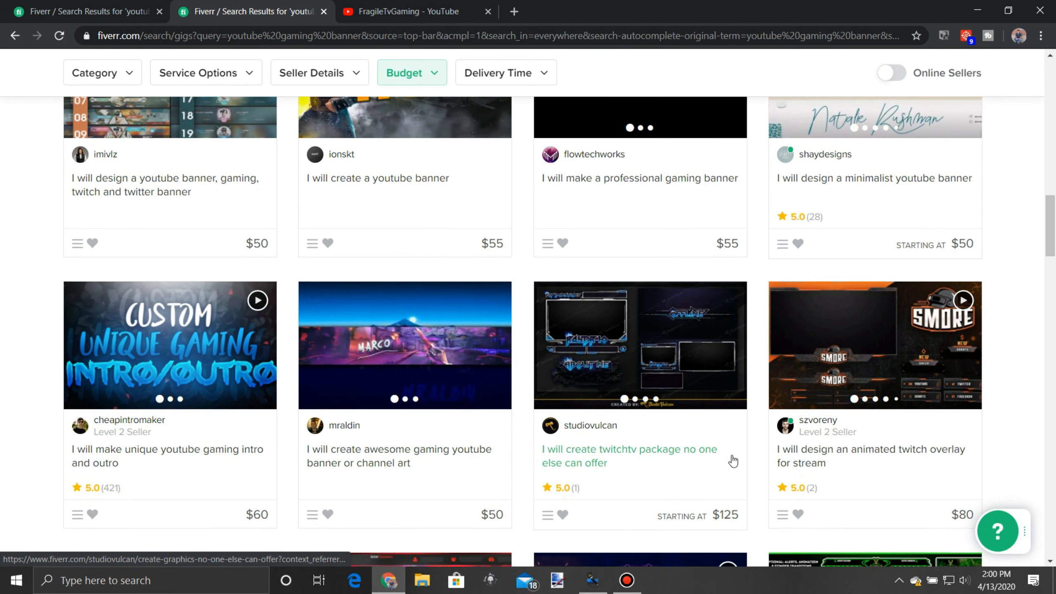
Step: Continue browsing the listings down to twto_tv's 'I will design a perfect youtube banner' gig
scroll("down", 3)
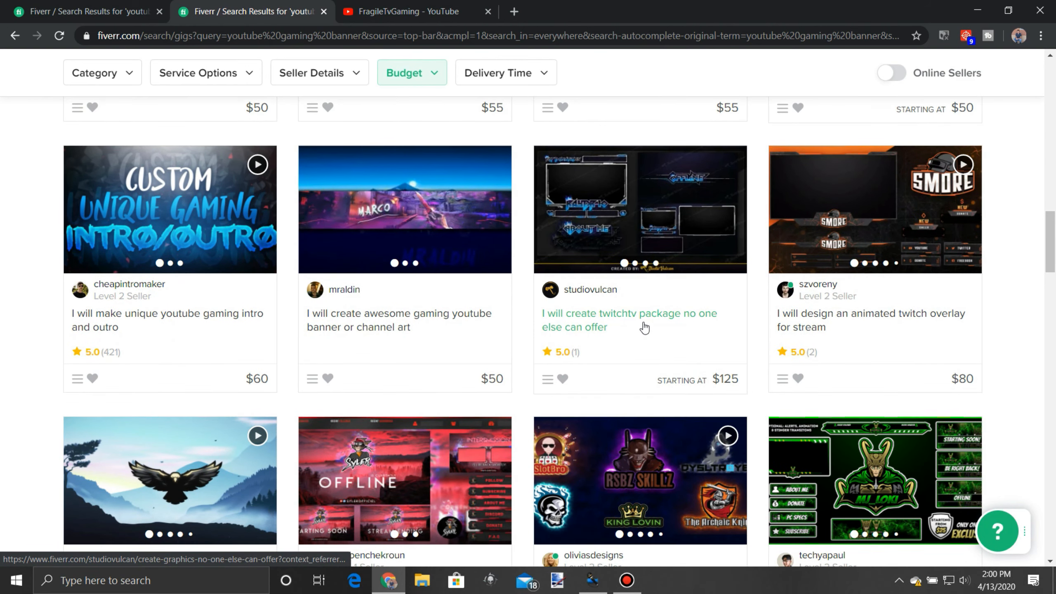
scroll("down", 3)
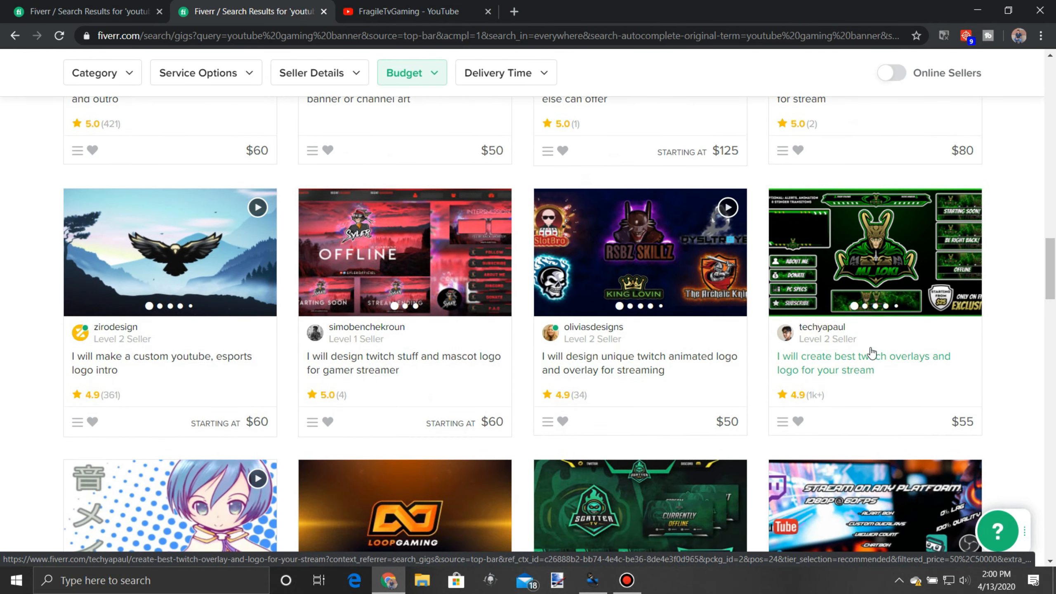
scroll("up", 3)
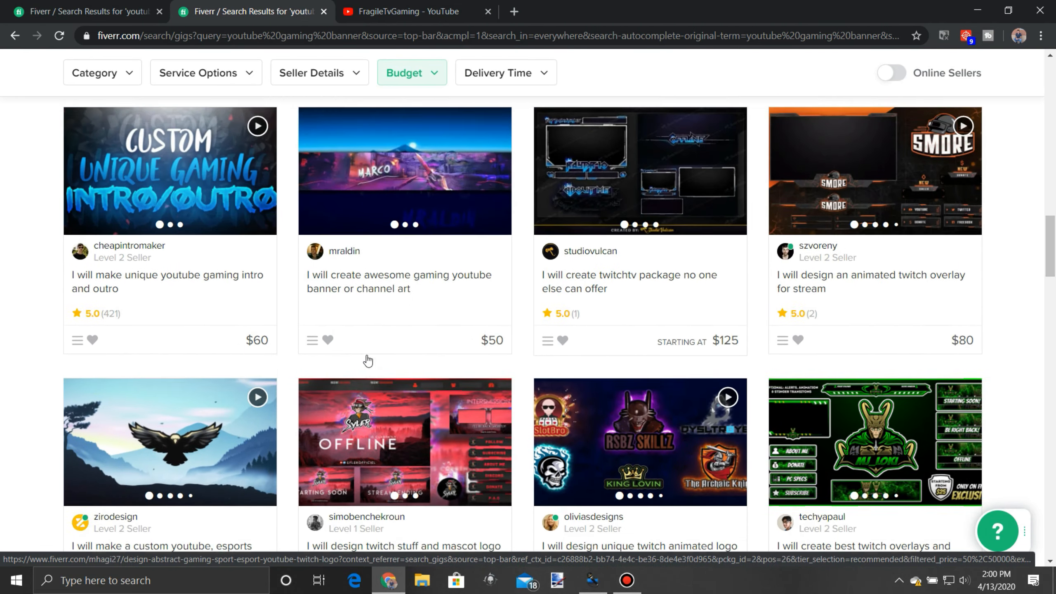
scroll("down", 3)
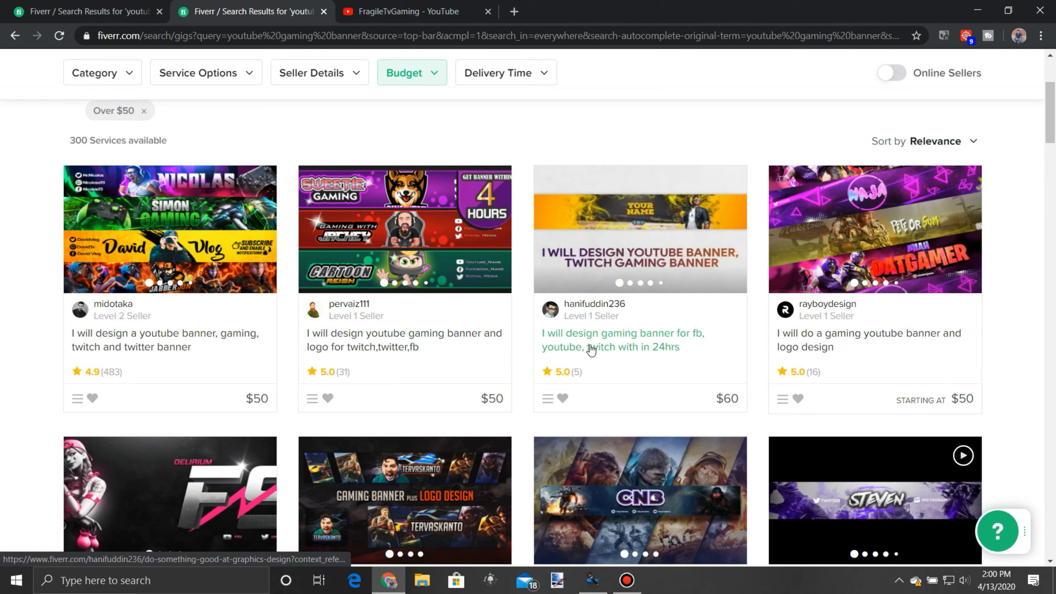
mouse_move(404, 340)
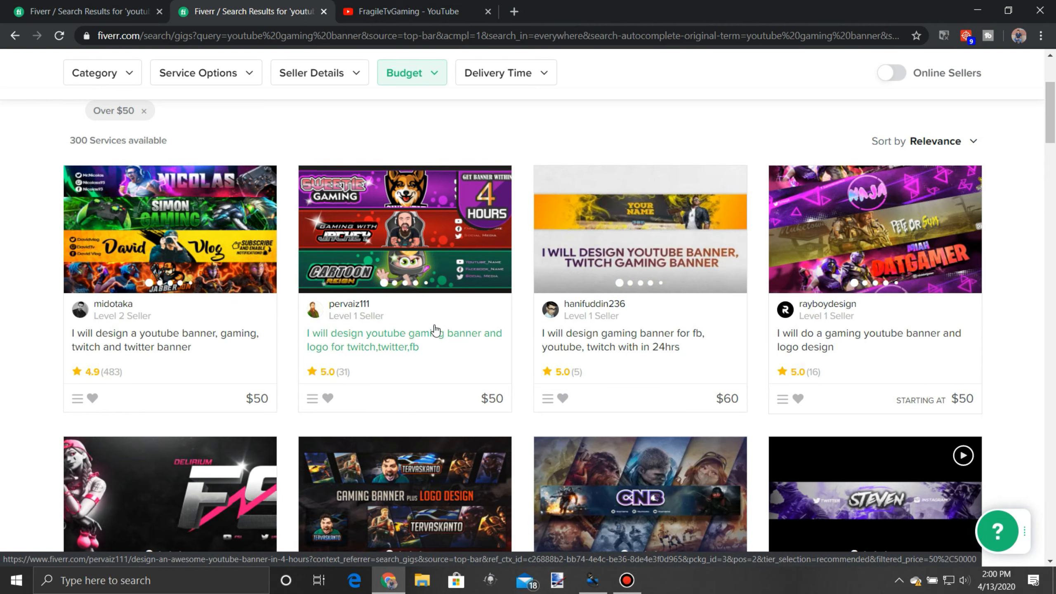
scroll("down", 3)
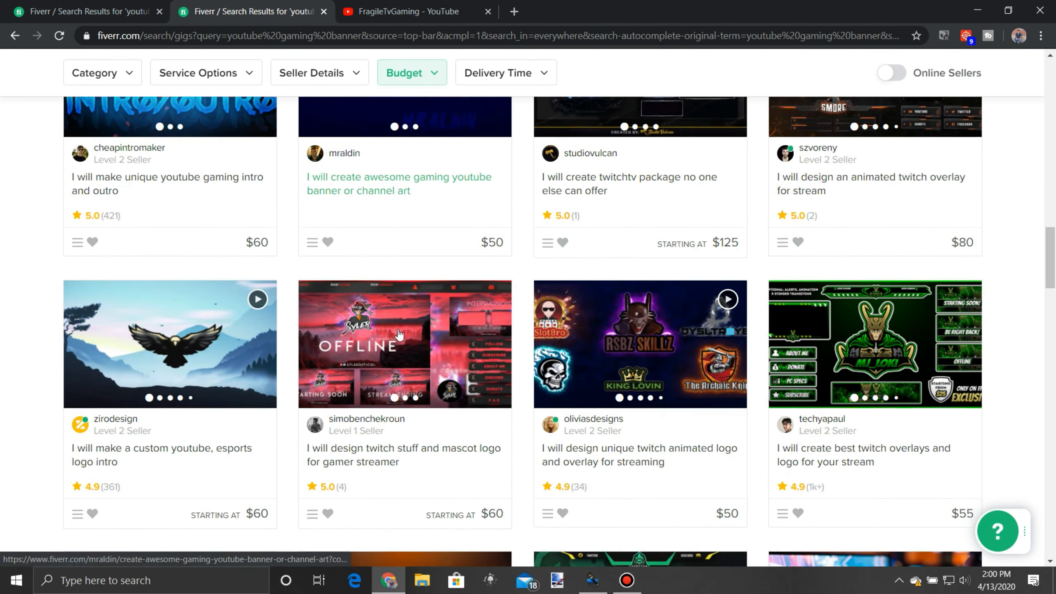
scroll("down", 3)
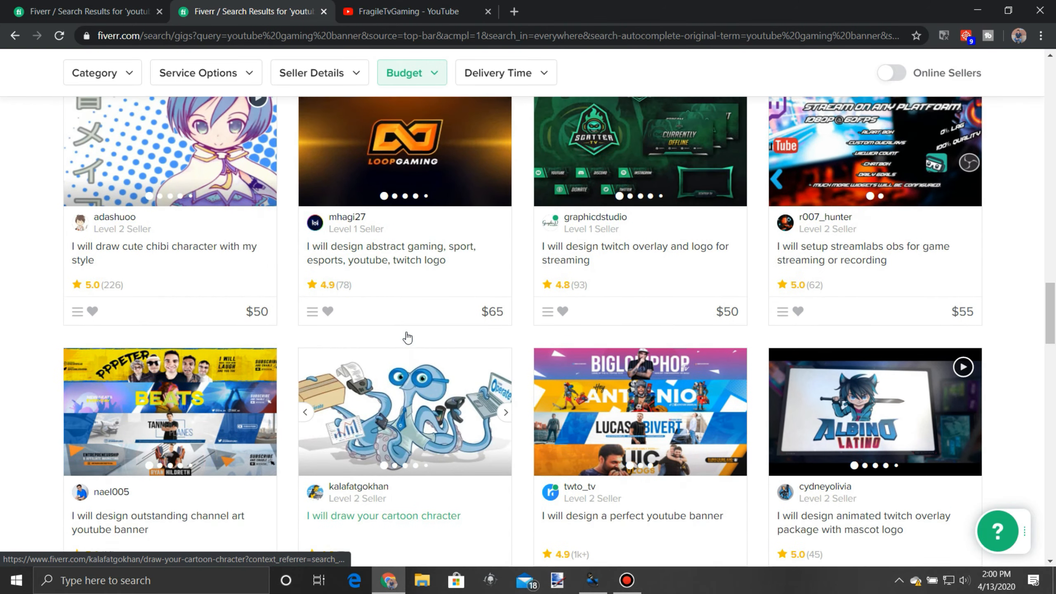
scroll("down", 3)
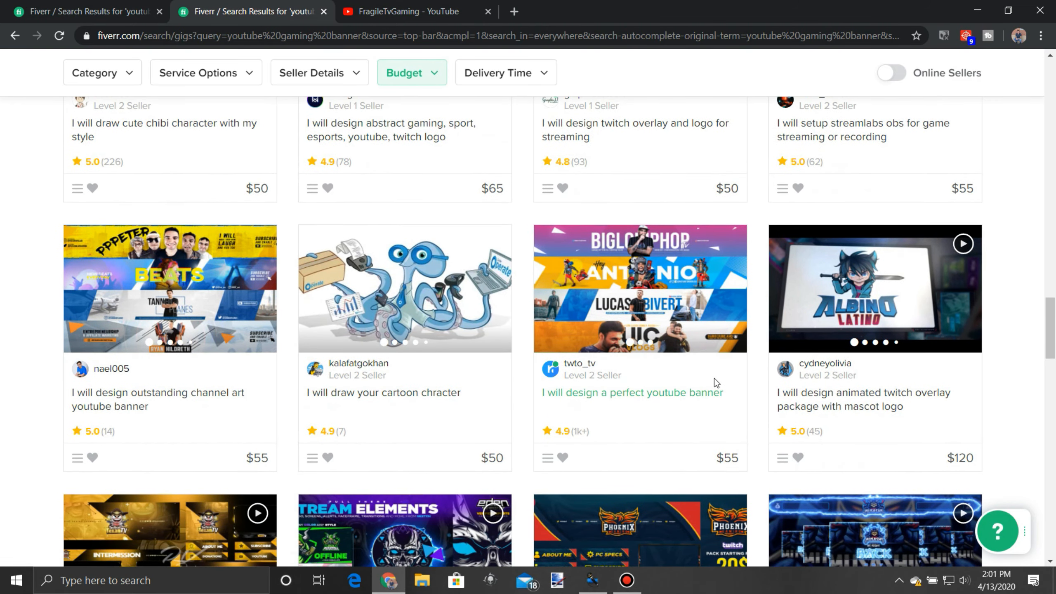
mouse_move(633, 393)
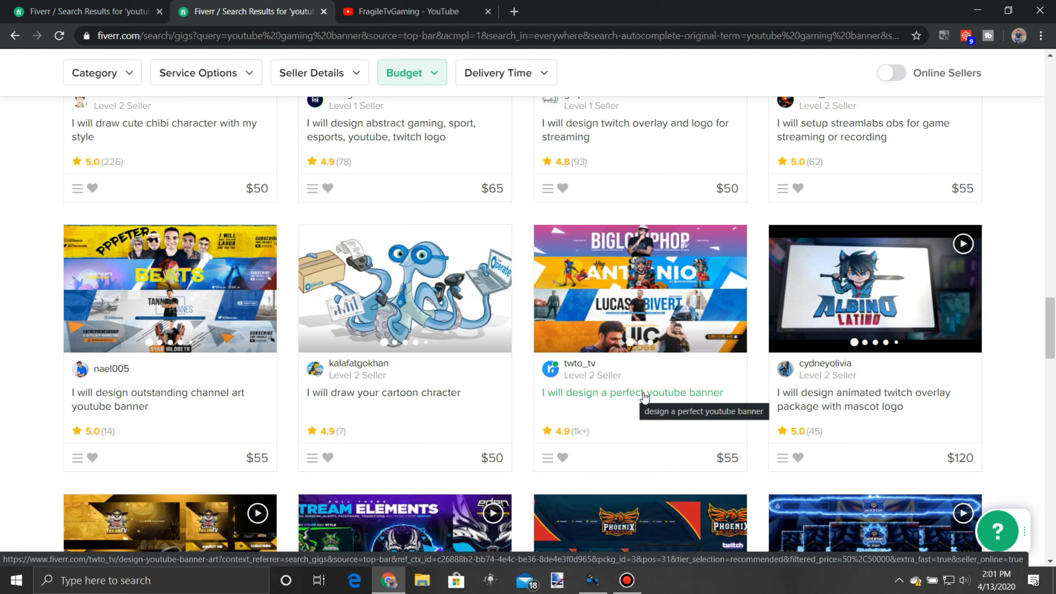
scroll("down", 3)
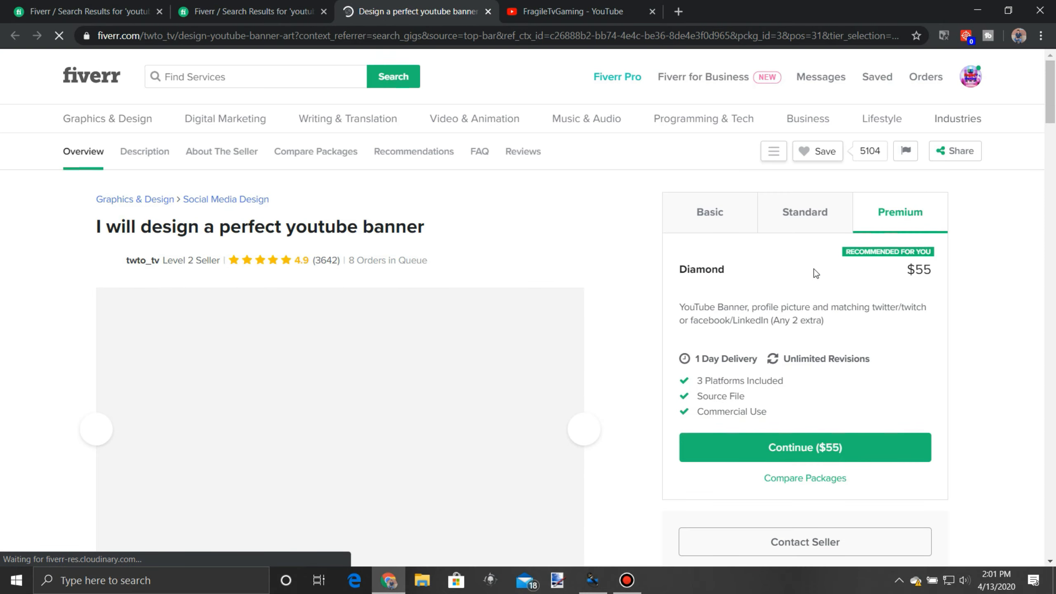
Step: Look over the perfect youtube banner gig page, then close its tab to return to the results
scroll("down", 3)
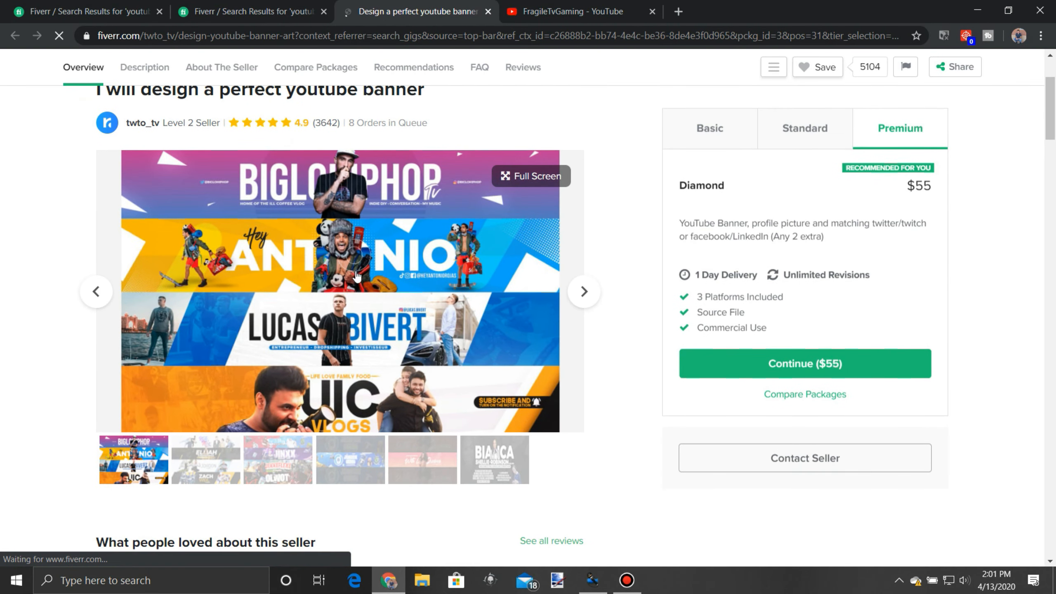
scroll("down", 3)
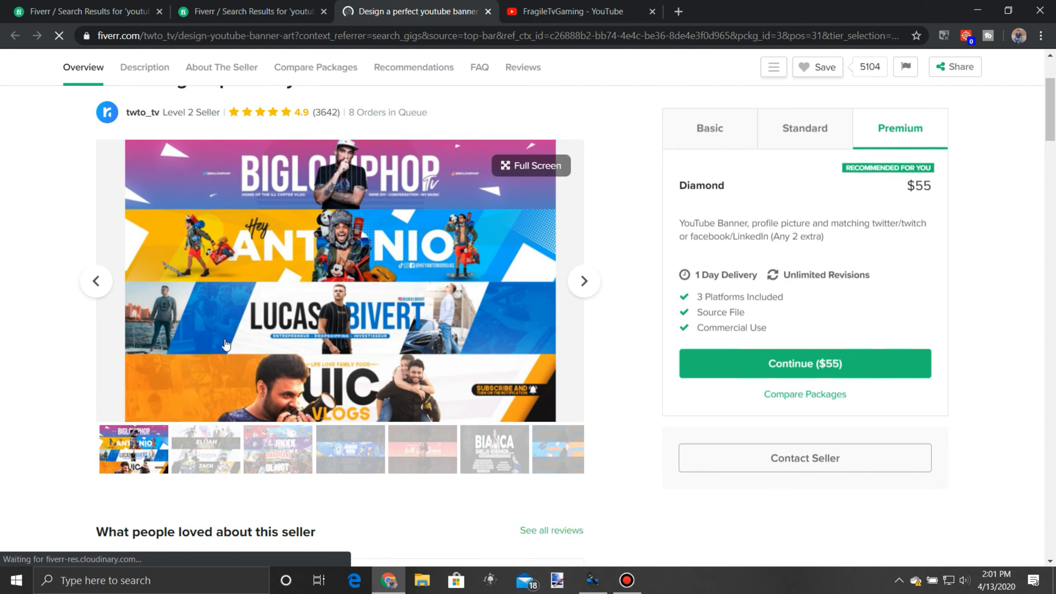
scroll("down", 3)
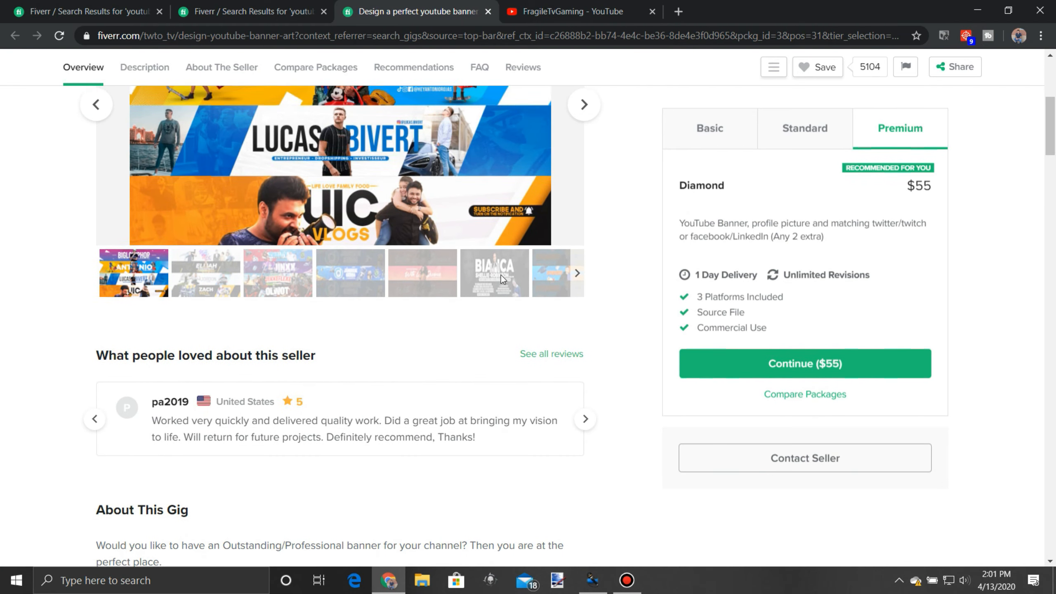
scroll("up", 3)
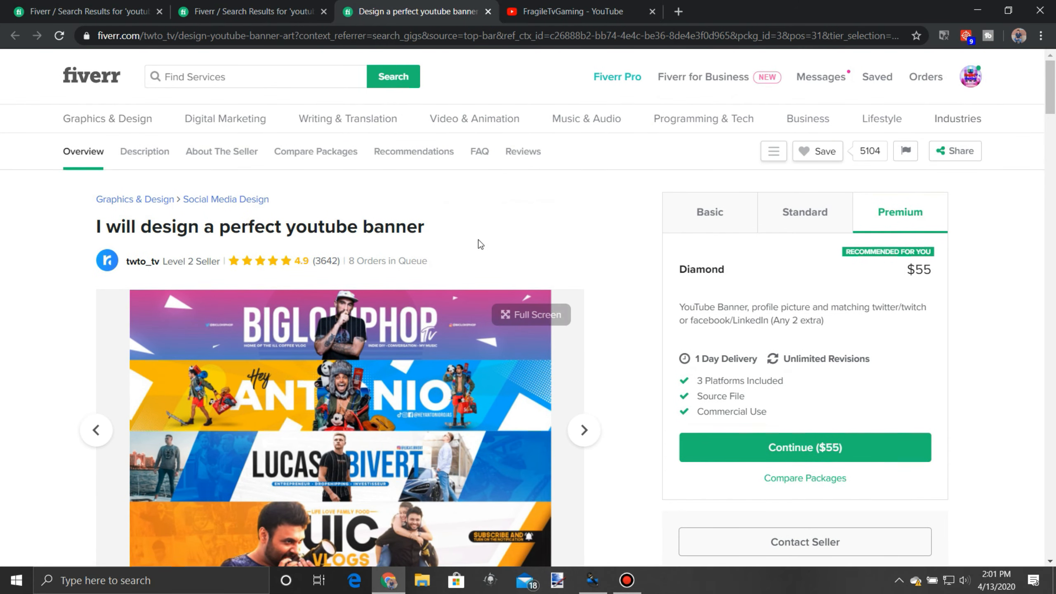
mouse_move(549, 207)
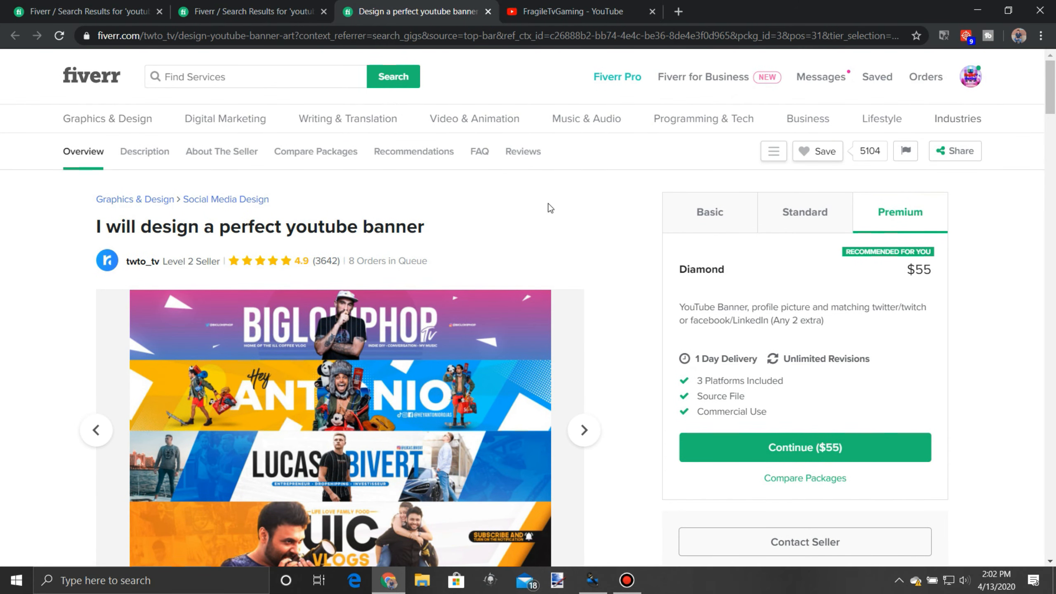
mouse_move(98, 114)
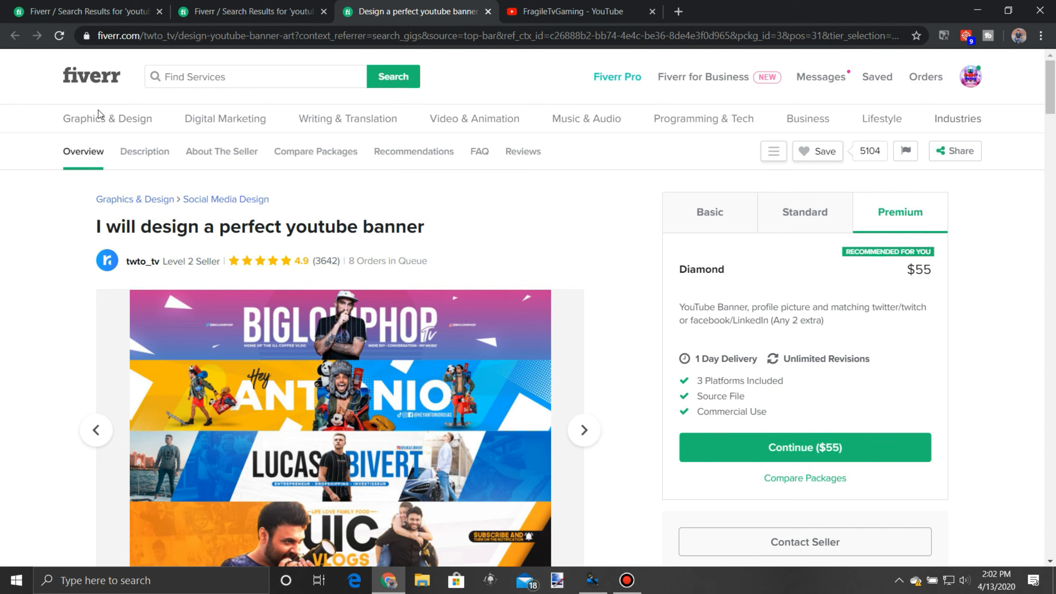
left_click(253, 11)
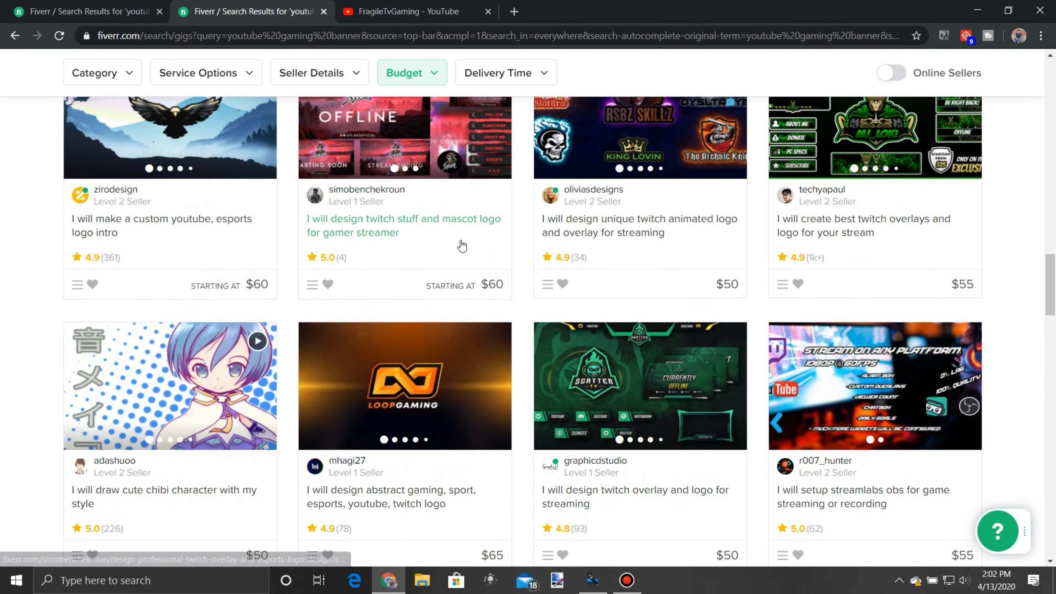
scroll("up", 3)
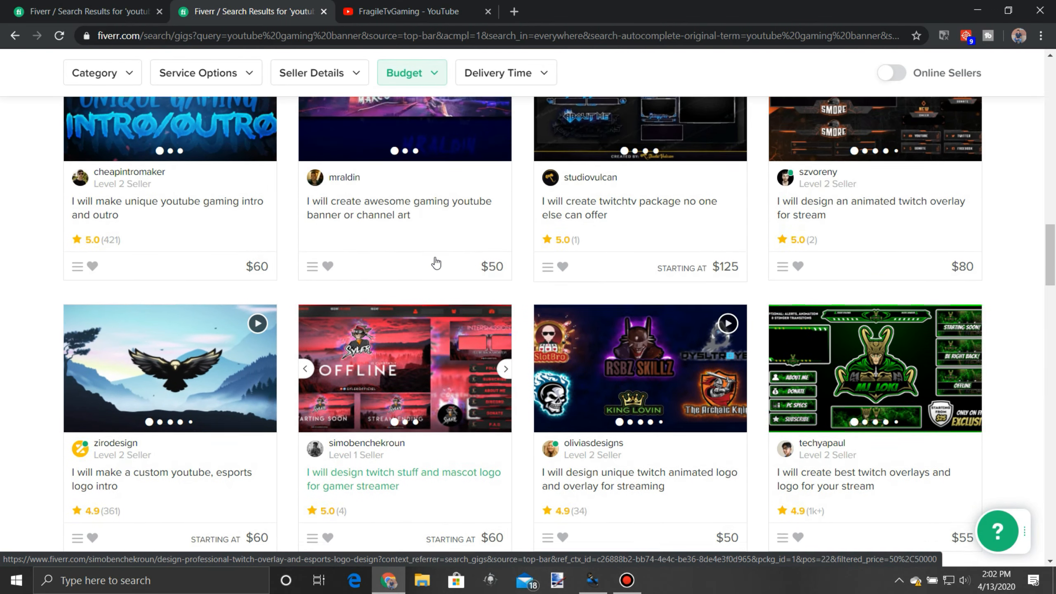
scroll("down", 3)
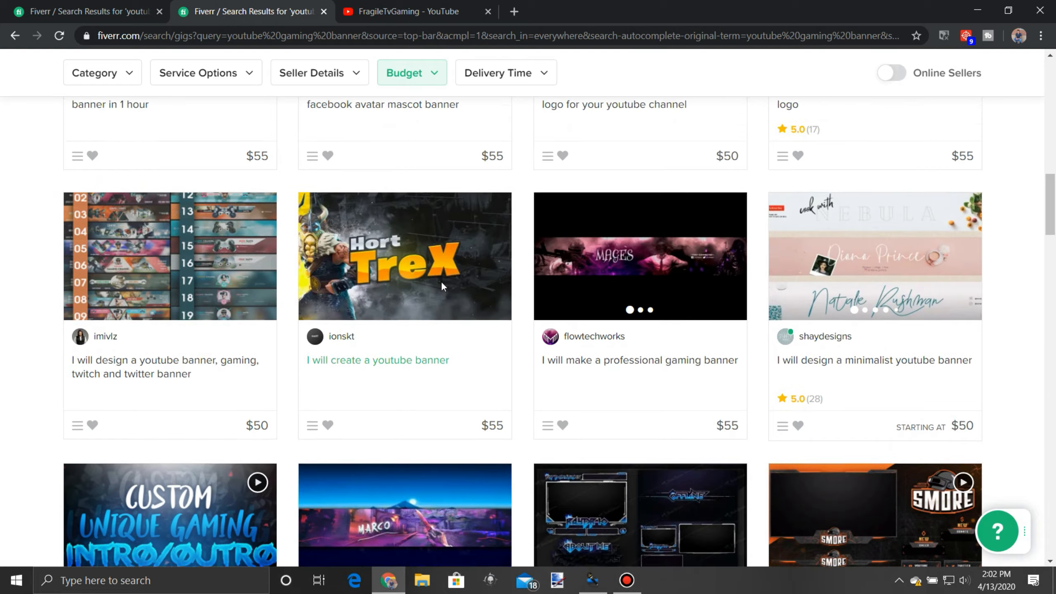
scroll("up", 3)
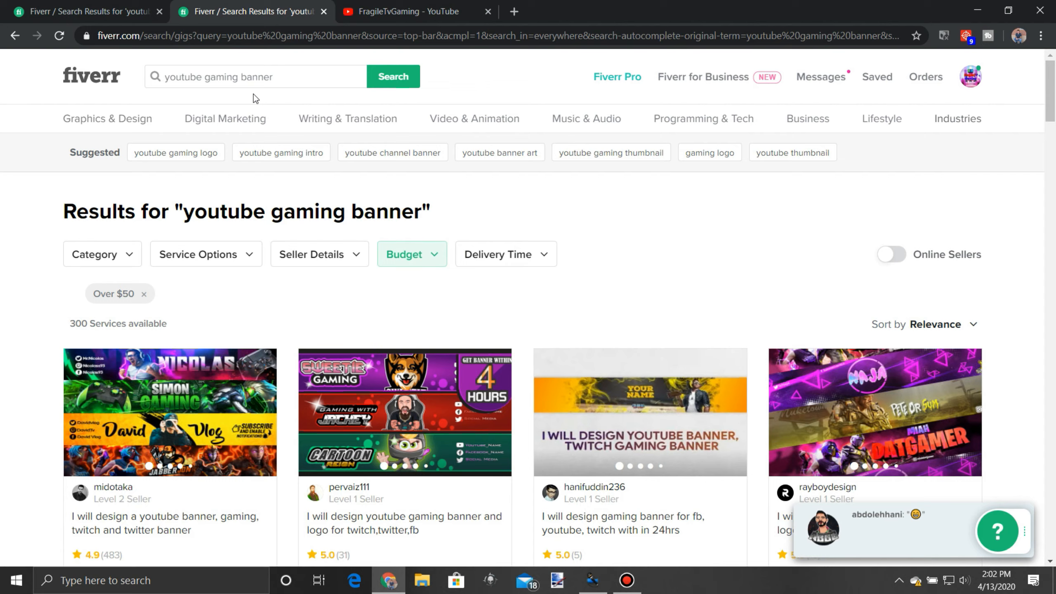
scroll("down", 3)
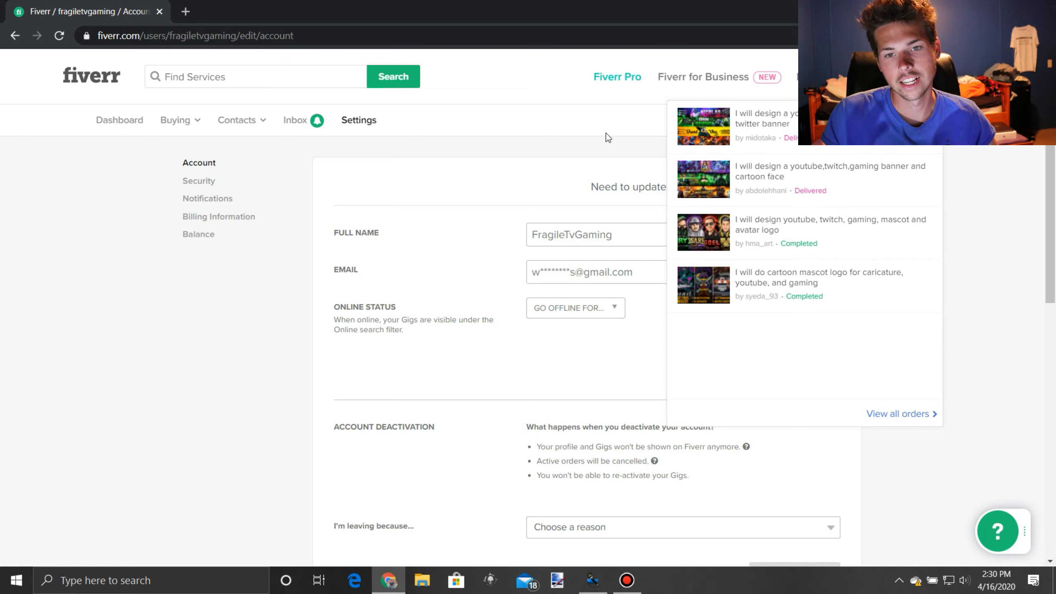
mouse_move(610, 135)
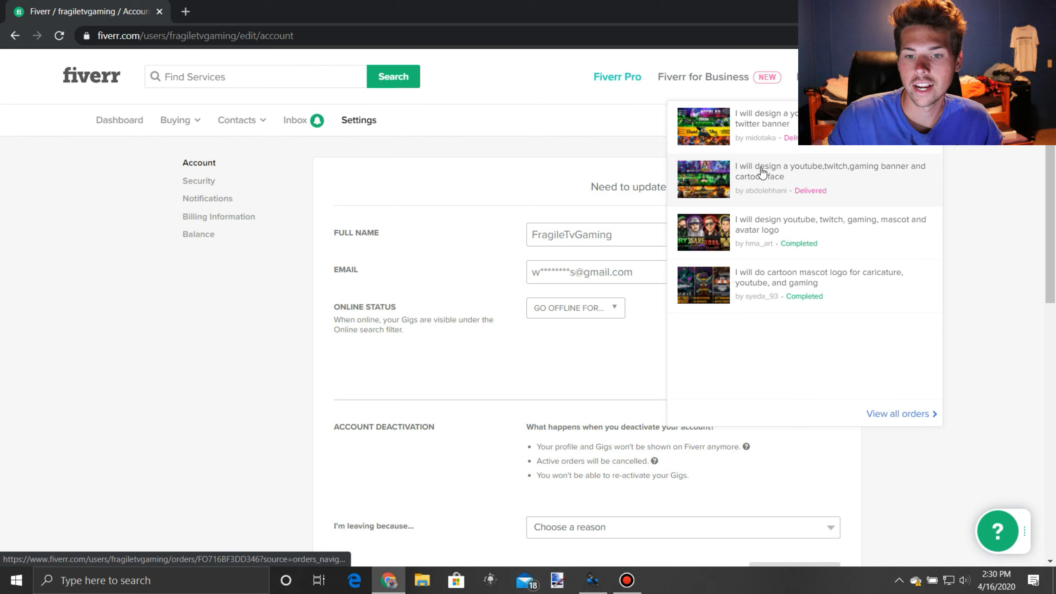
mouse_move(778, 177)
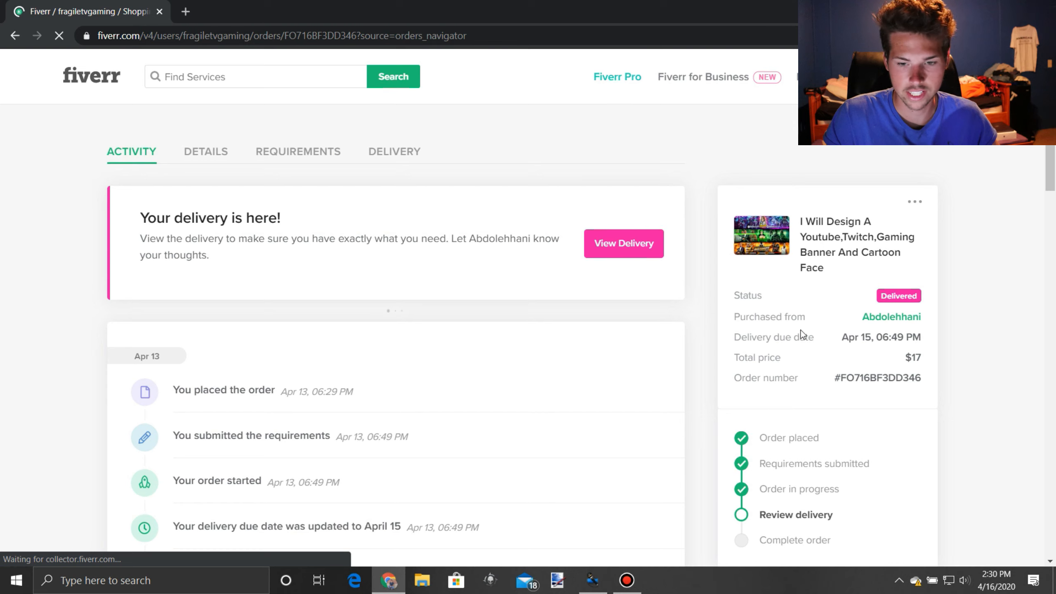
scroll("down", 3)
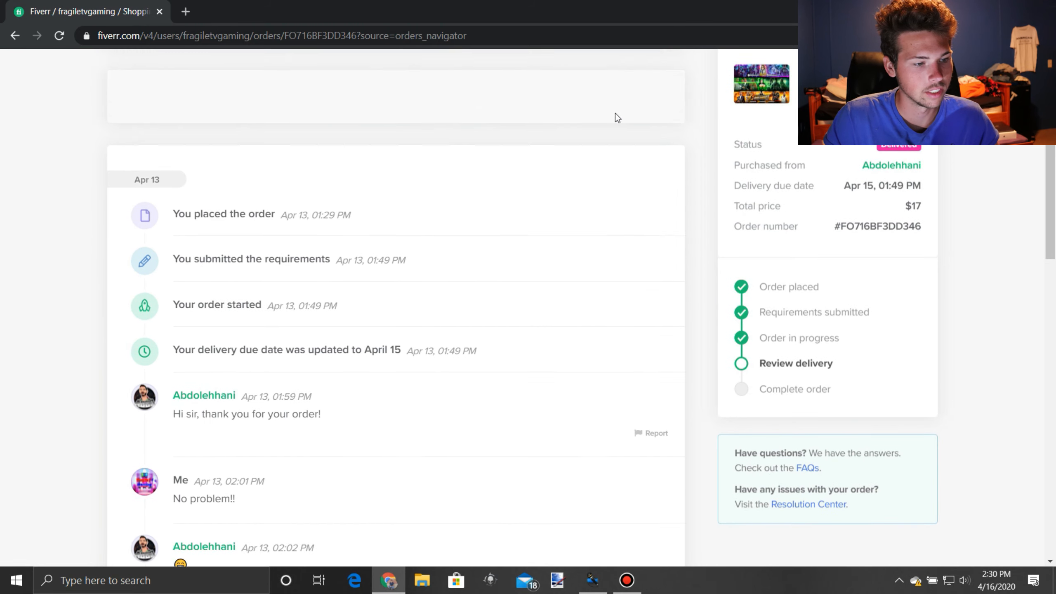
scroll("down", 3)
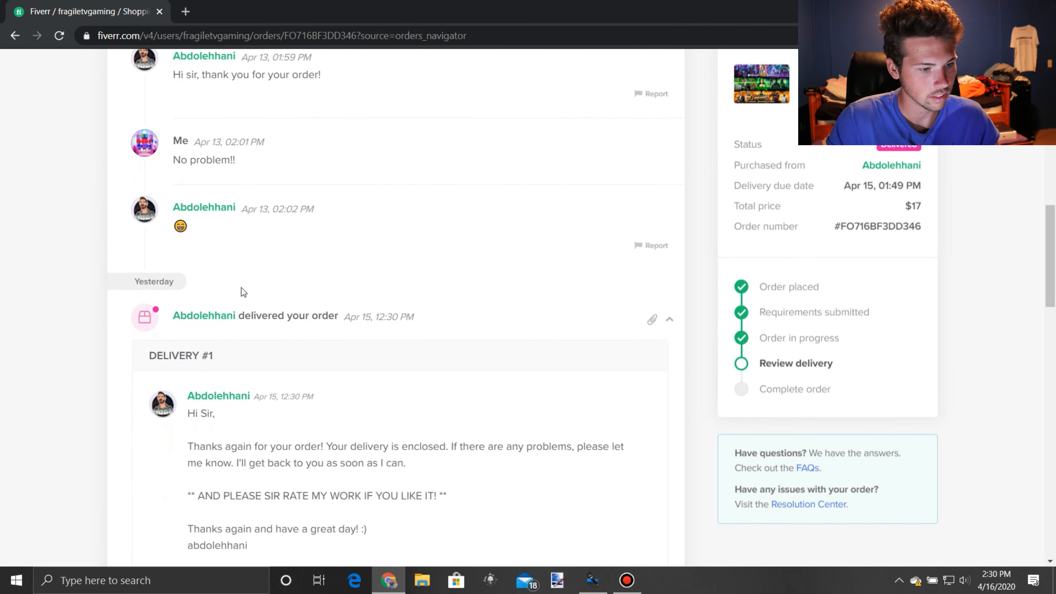
scroll("down", 3)
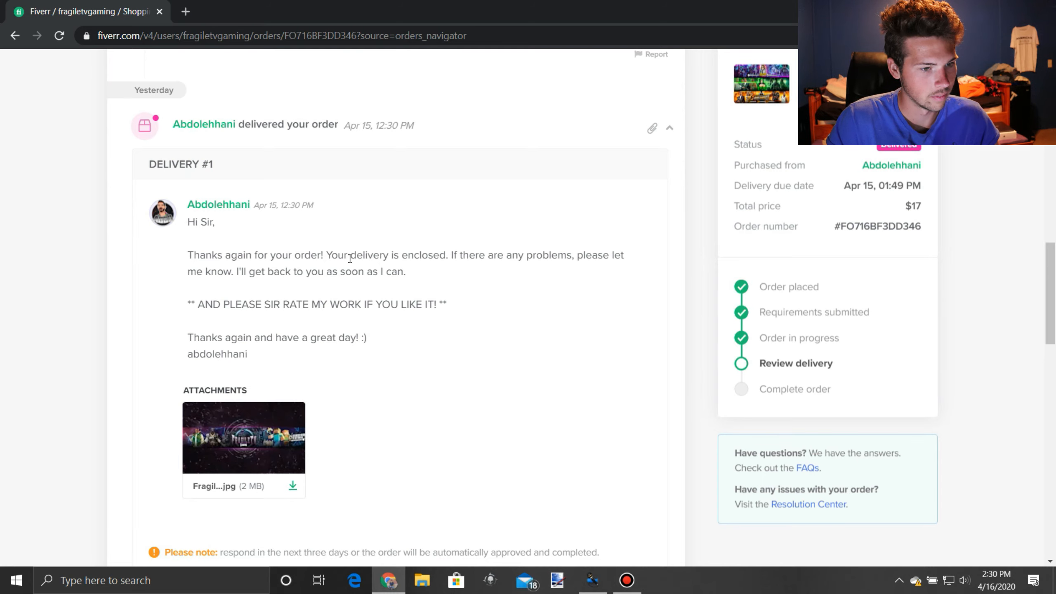
mouse_move(231, 284)
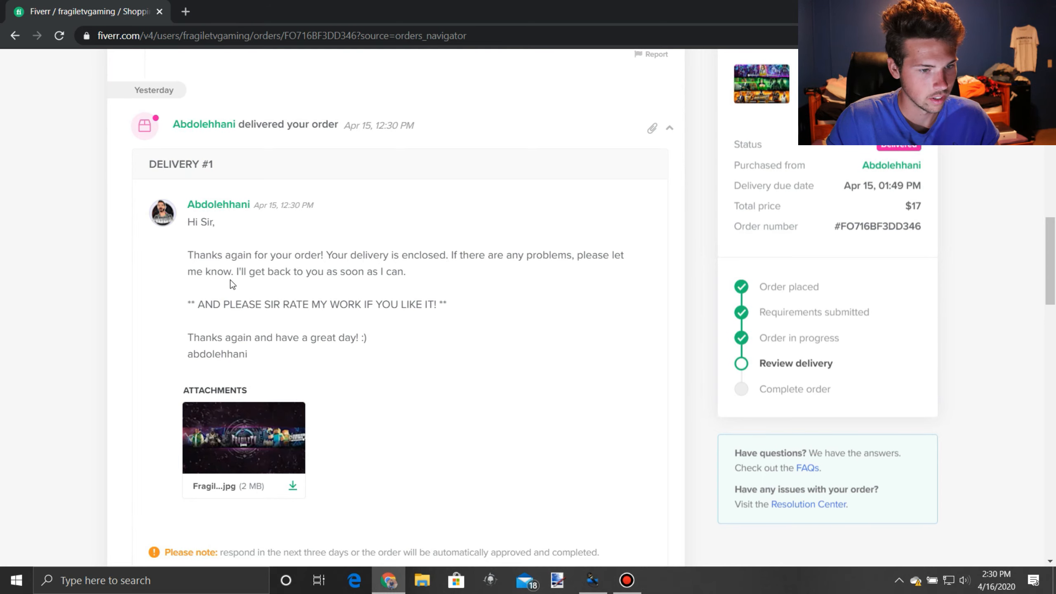
scroll("down", 3)
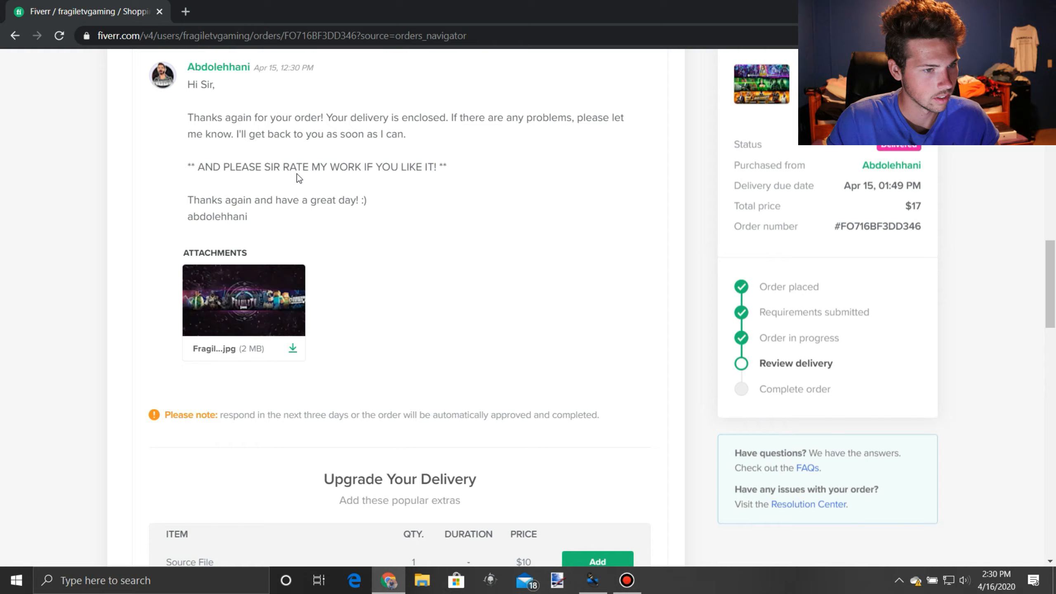
left_click(244, 300)
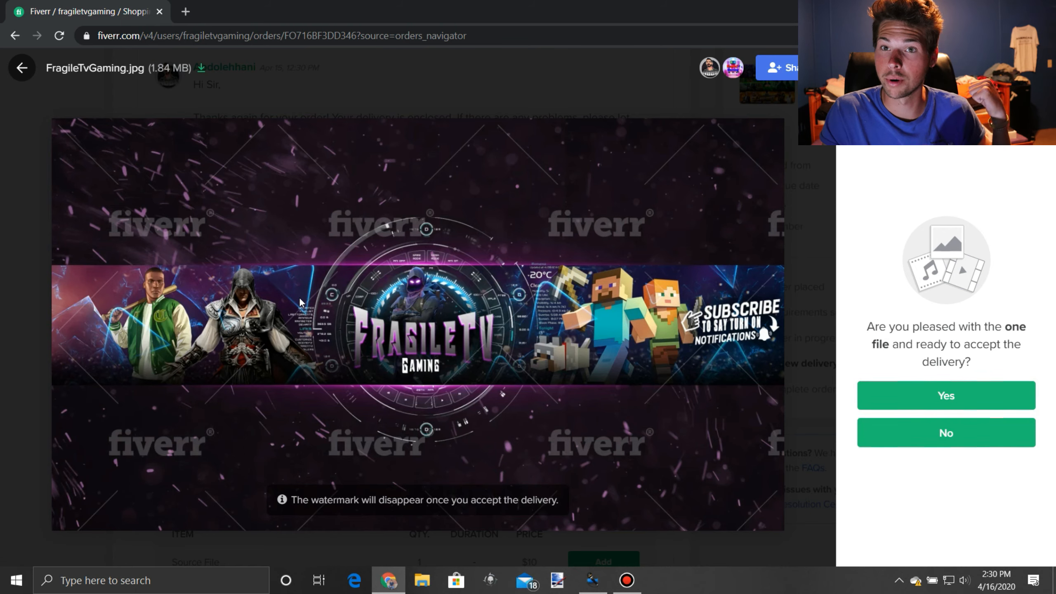
mouse_move(244, 286)
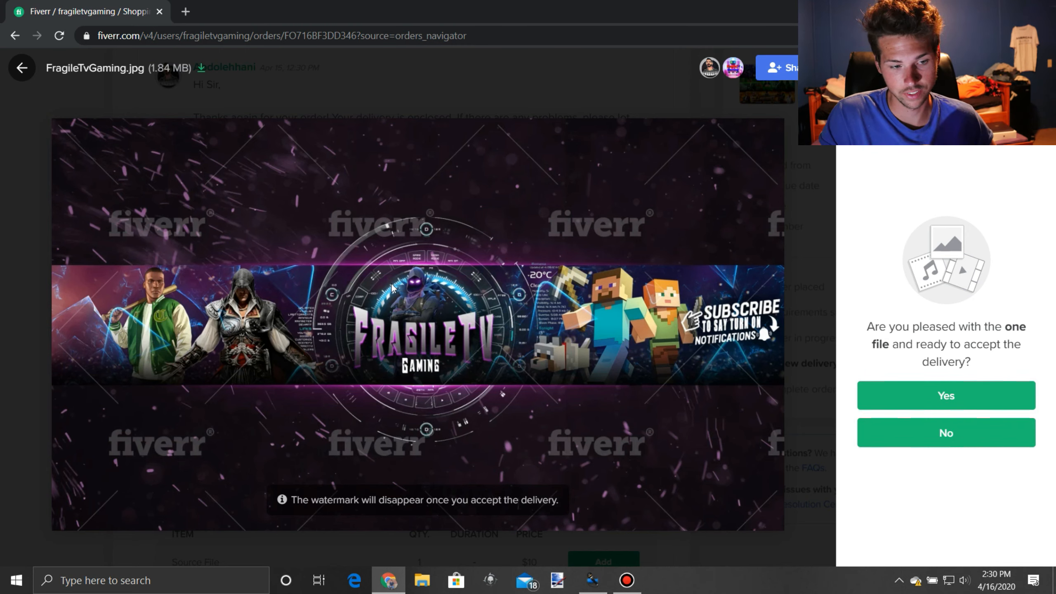
mouse_move(985, 221)
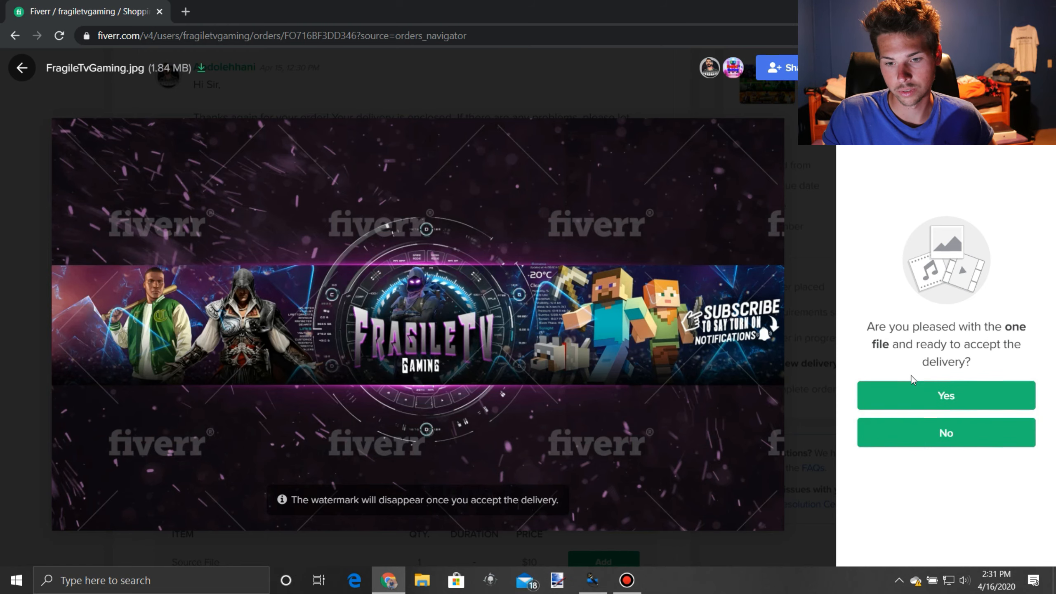
Step: Accept the purple FragileTV Gaming banner as pleased and approve it as the final delivery
left_click(945, 395)
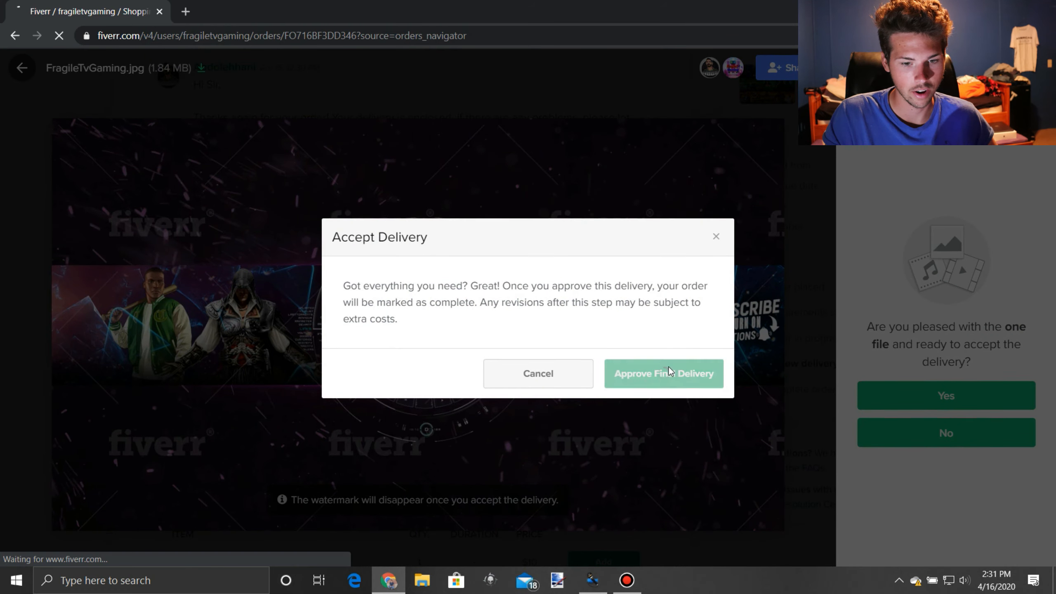
left_click(663, 373)
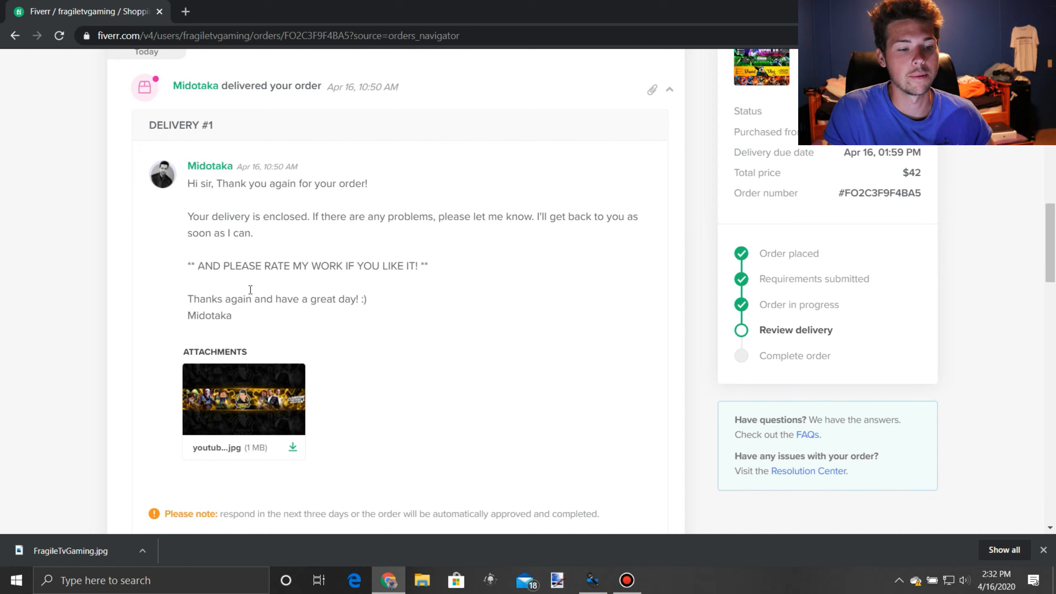
mouse_move(396, 370)
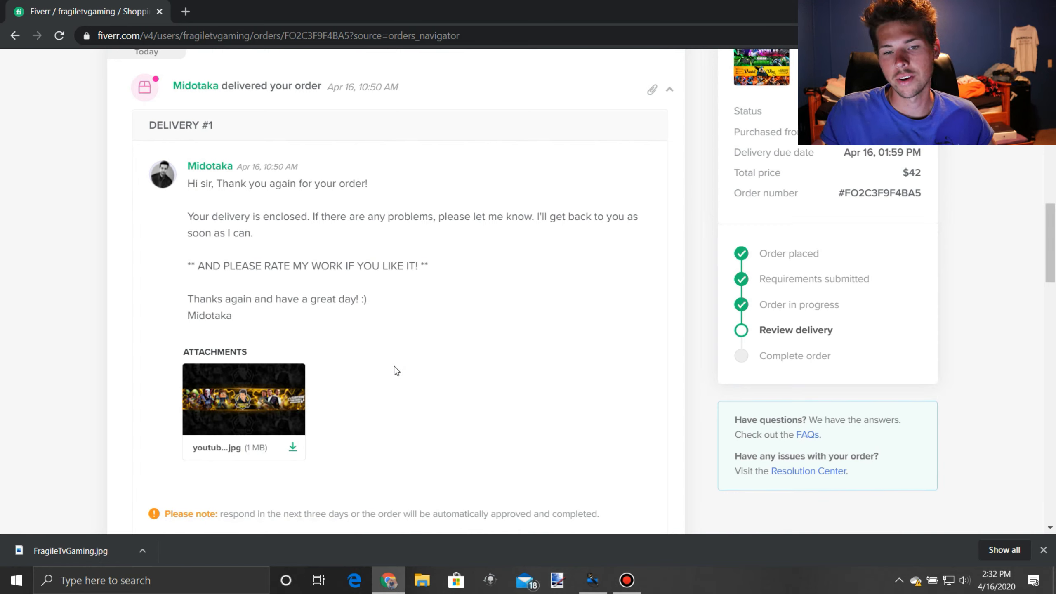
mouse_move(263, 337)
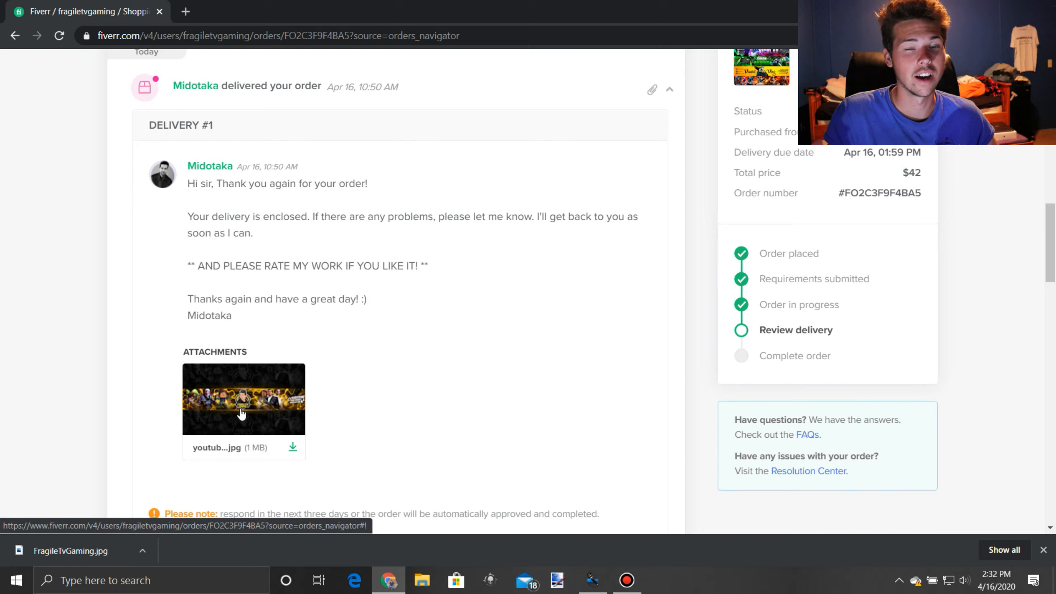
Step: Preview Midotaka's delivered youtube-banner.jpg gold FragileTV Gaming banner
left_click(243, 399)
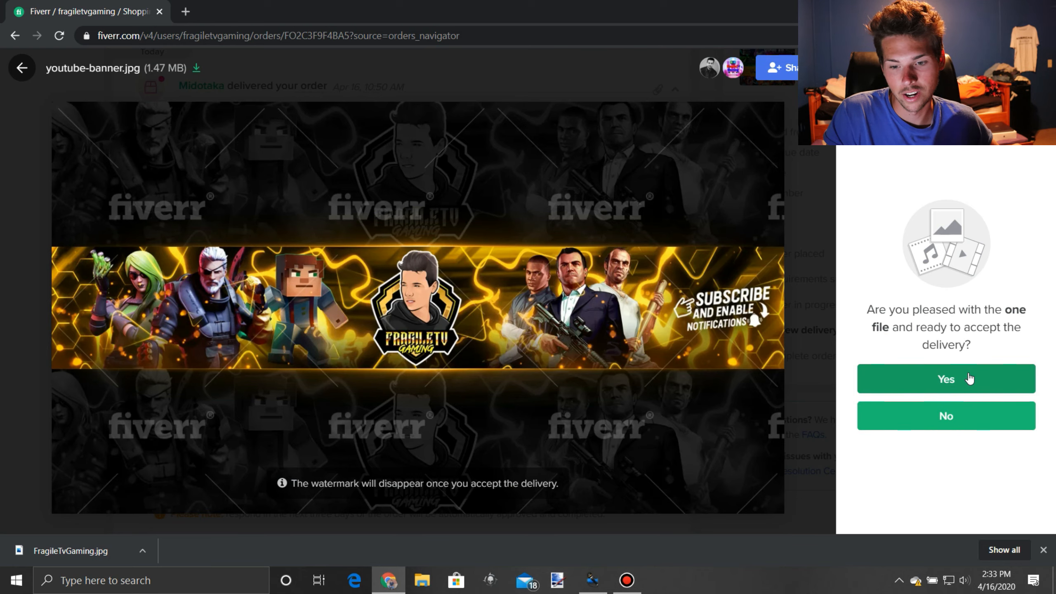
Step: Confirm being pleased with Midotaka's yellow FragileTV Gaming banner delivery
left_click(946, 379)
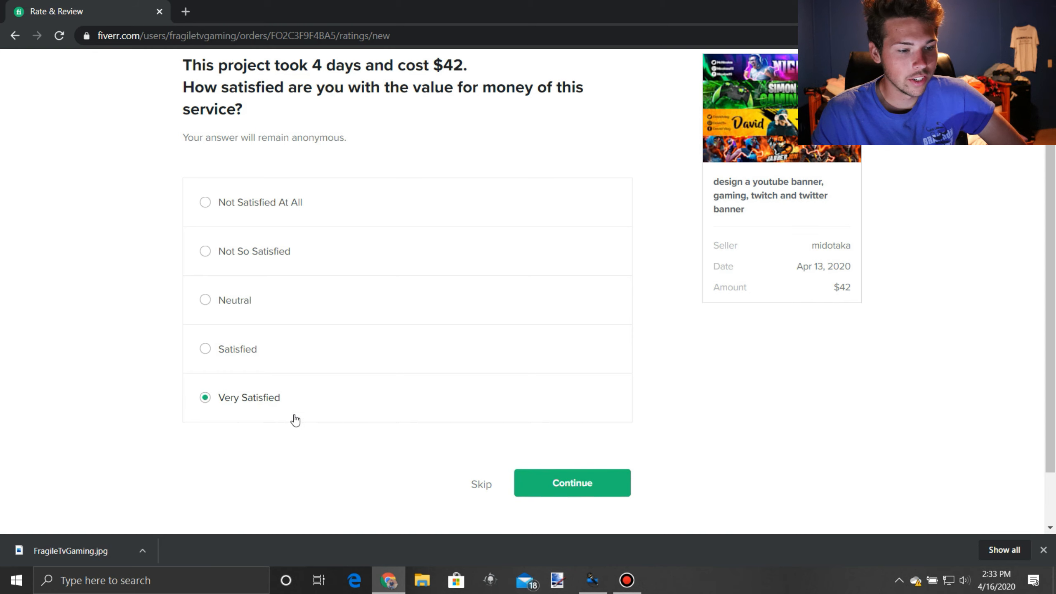
left_click(571, 483)
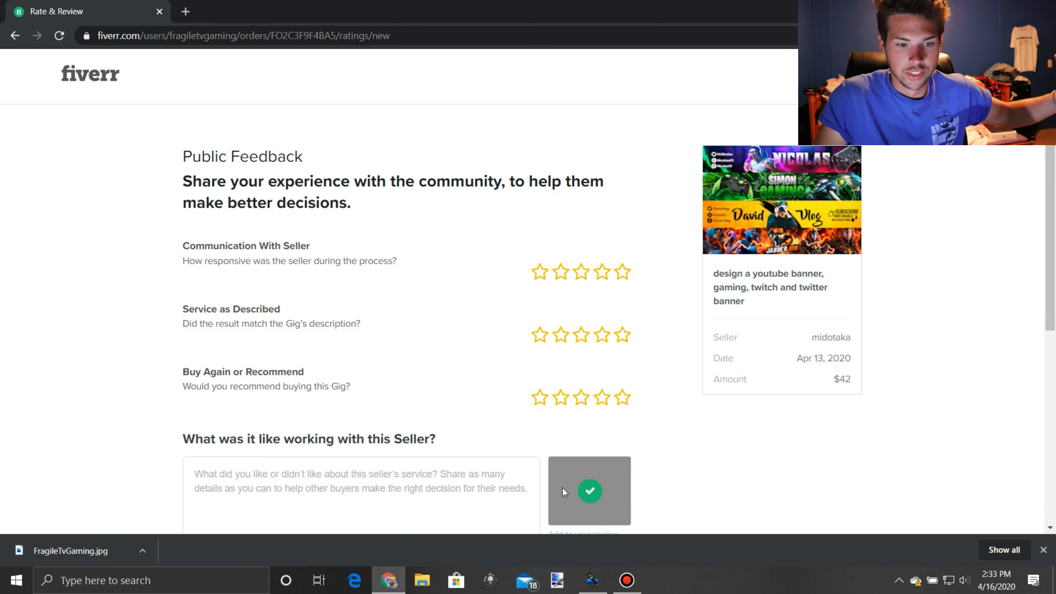
left_click(602, 335)
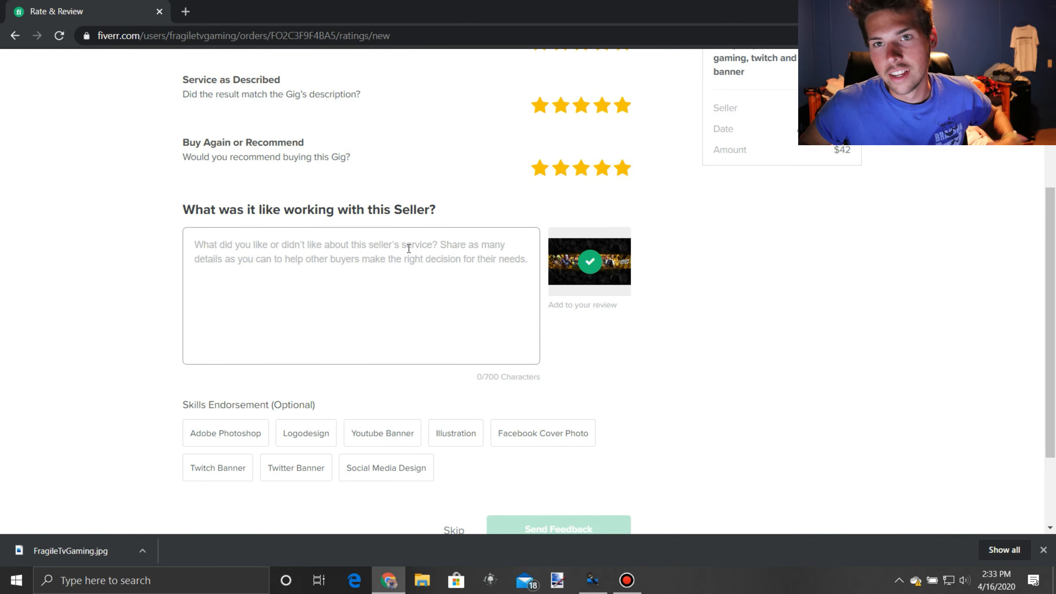
left_click(361, 249)
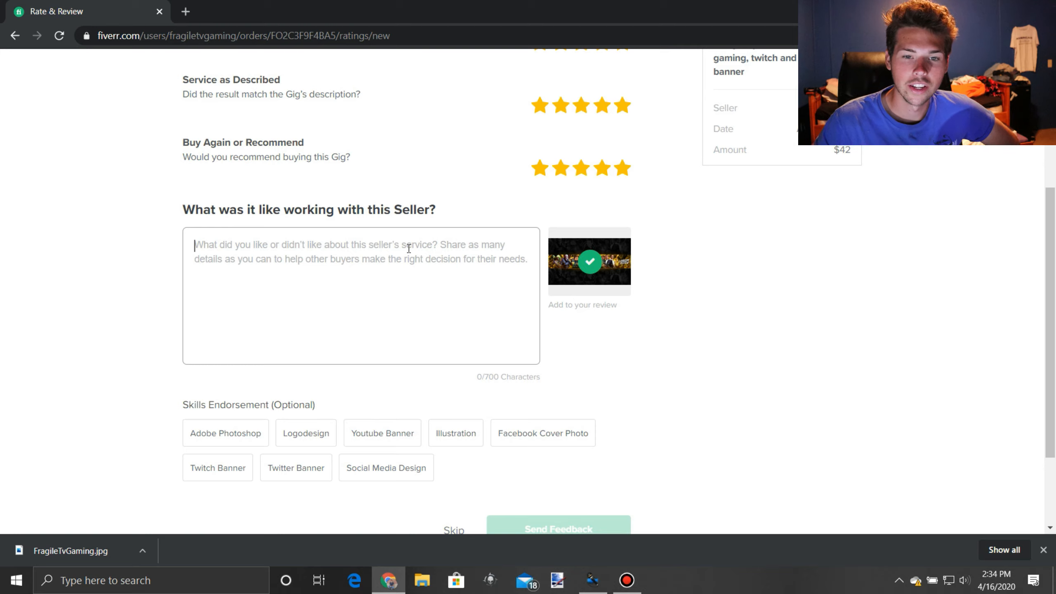